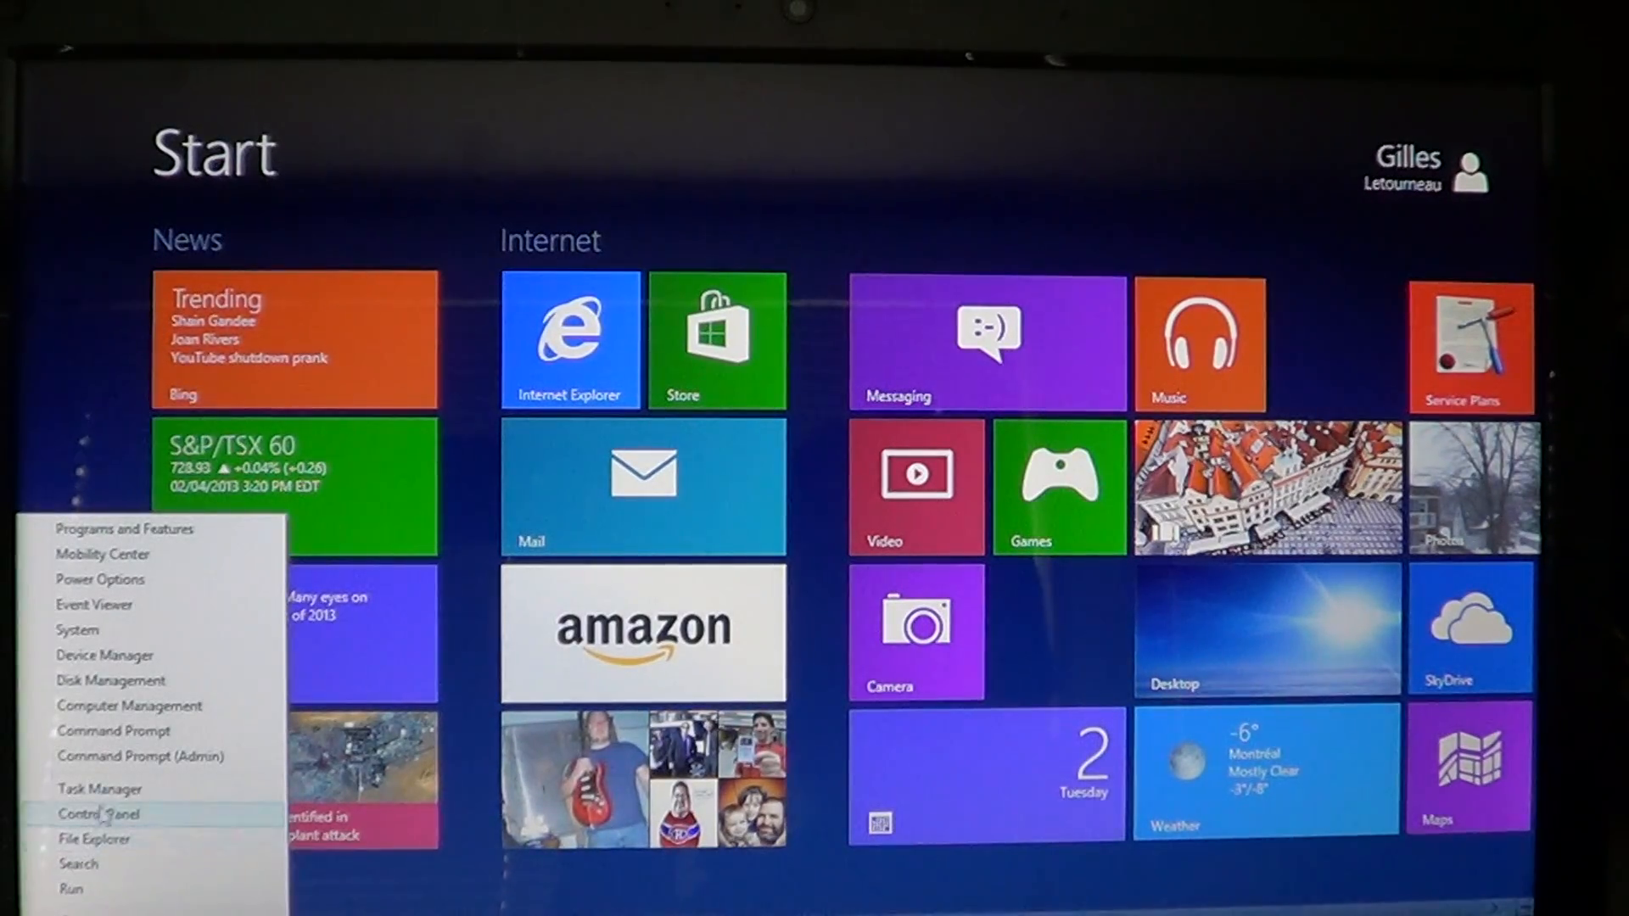
mouse_move(102, 790)
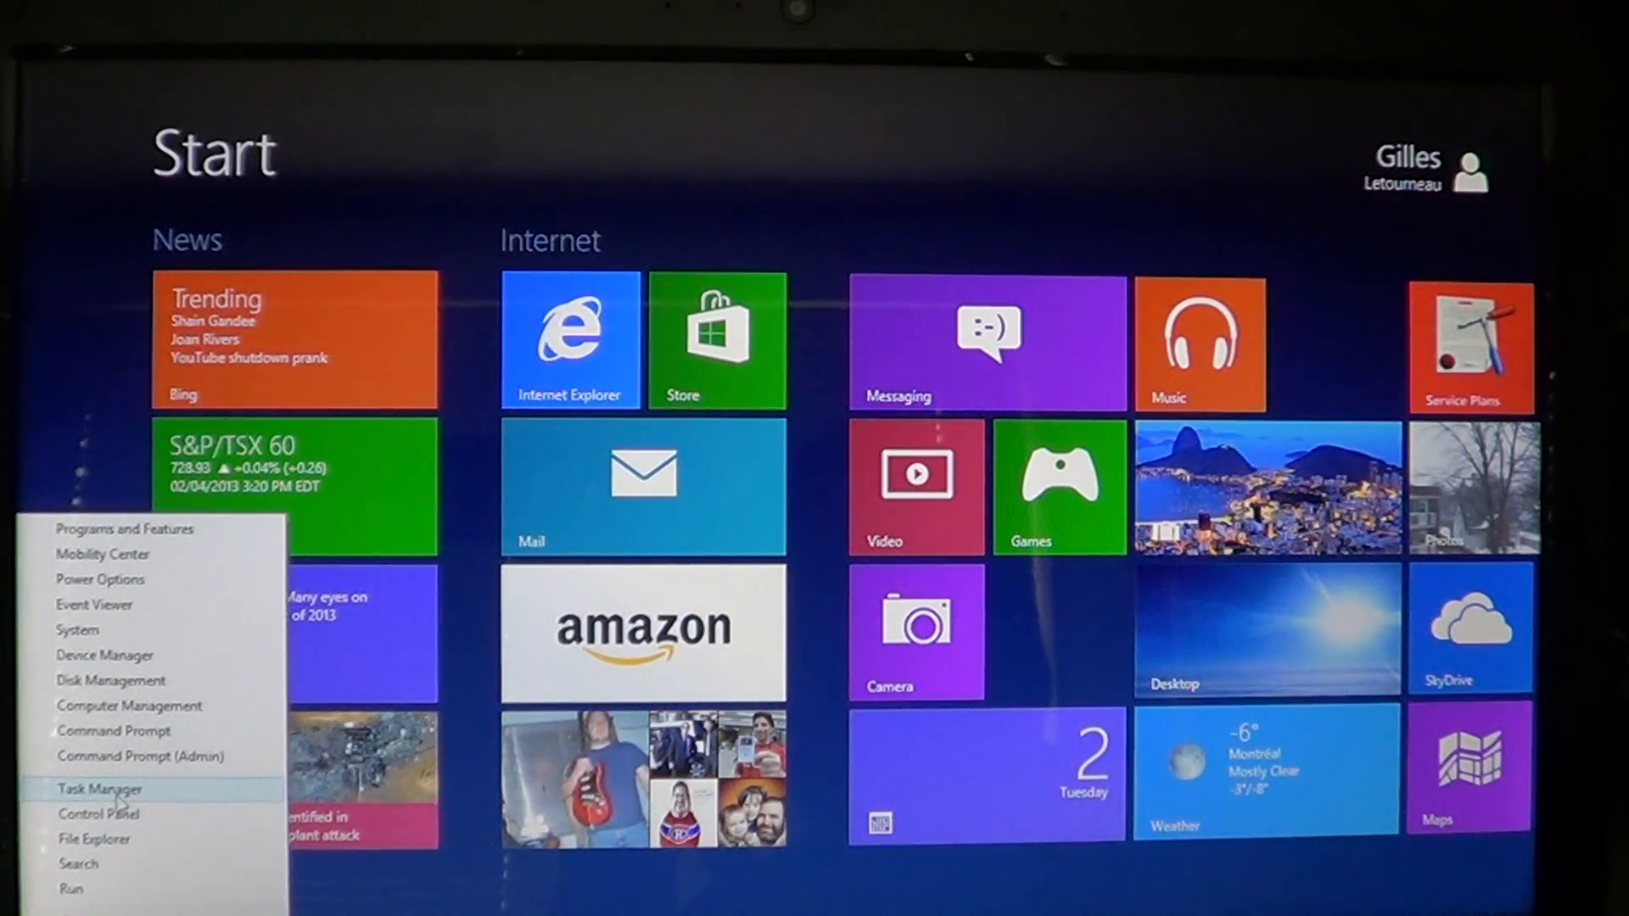
Step: Dismiss the Win+X system tools menu and bring up the taskbar shortcut menu
click(930, 189)
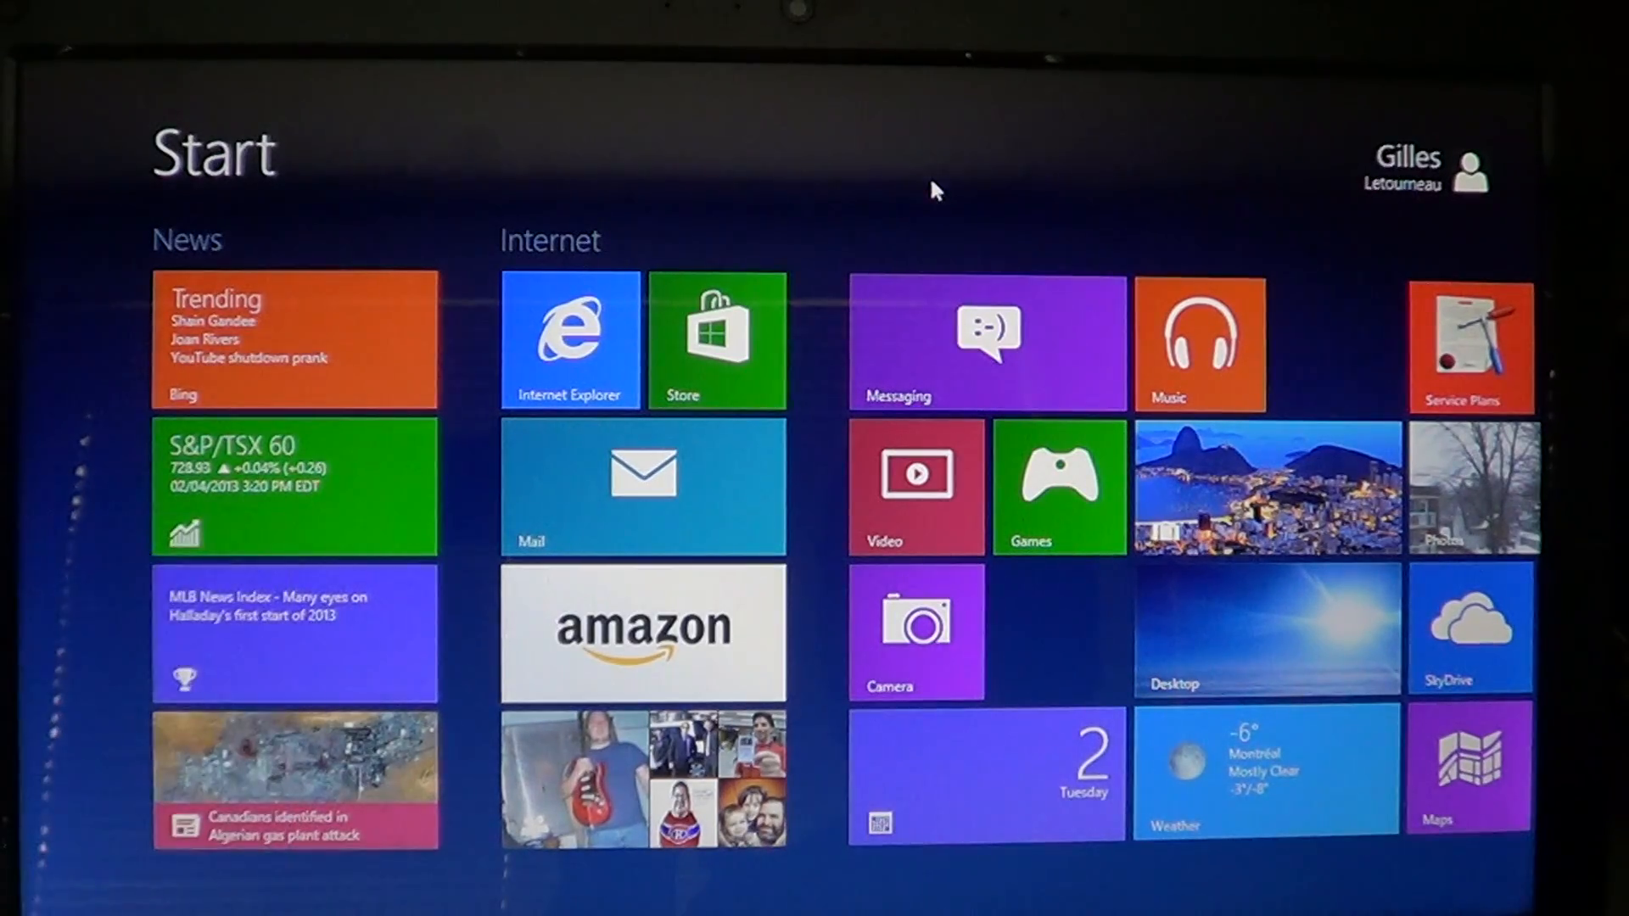
click(1265, 629)
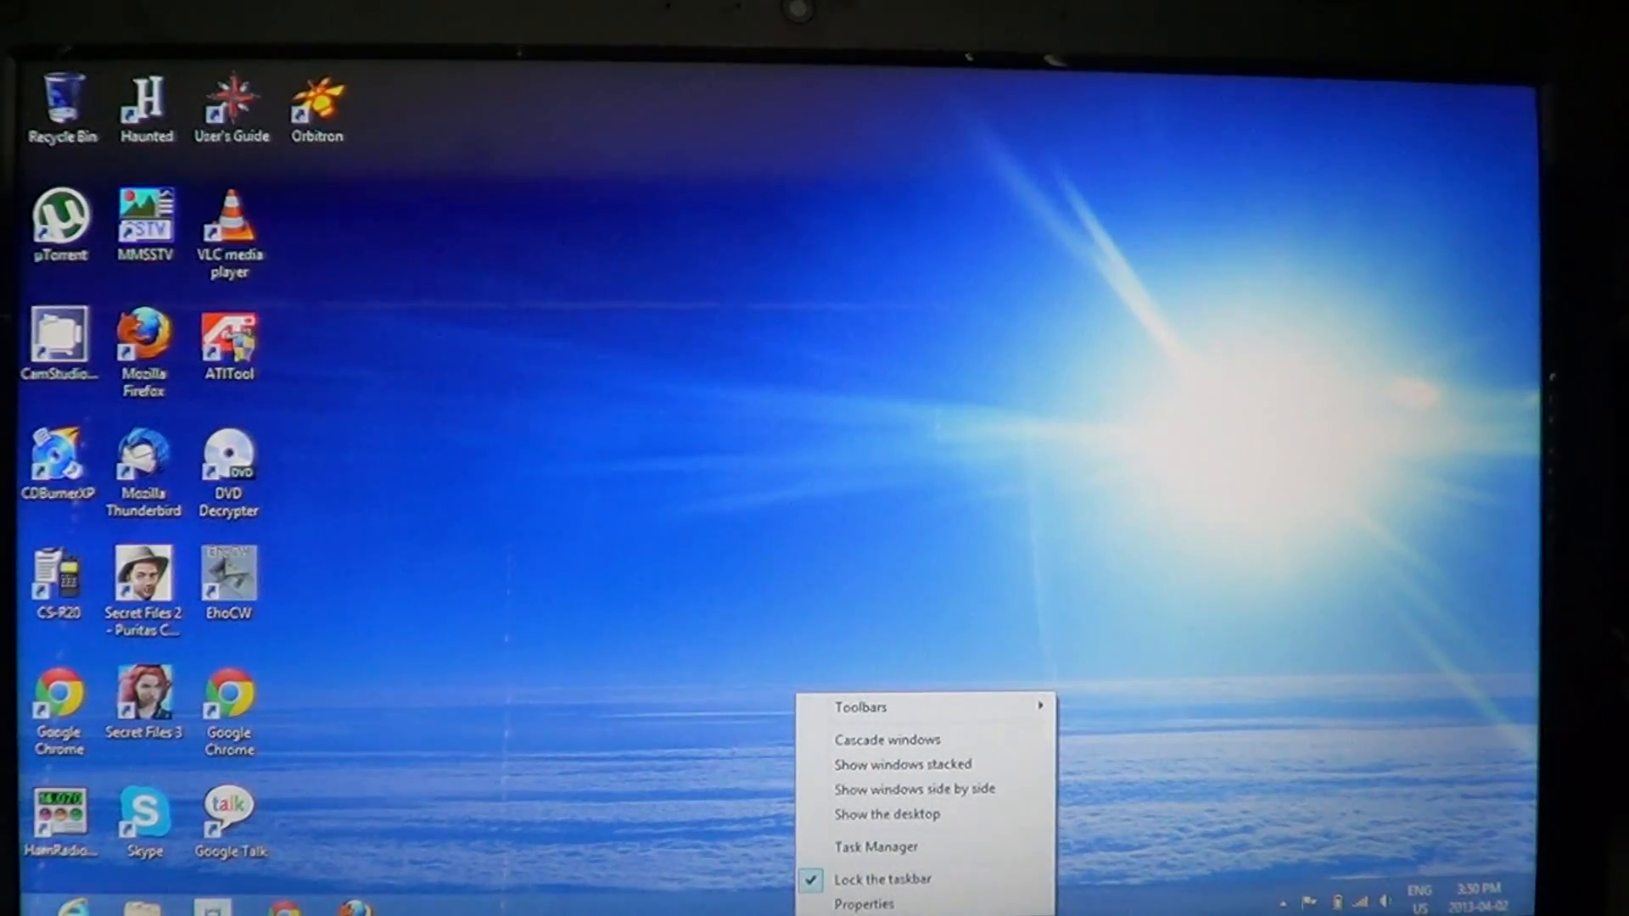
mouse_move(876, 639)
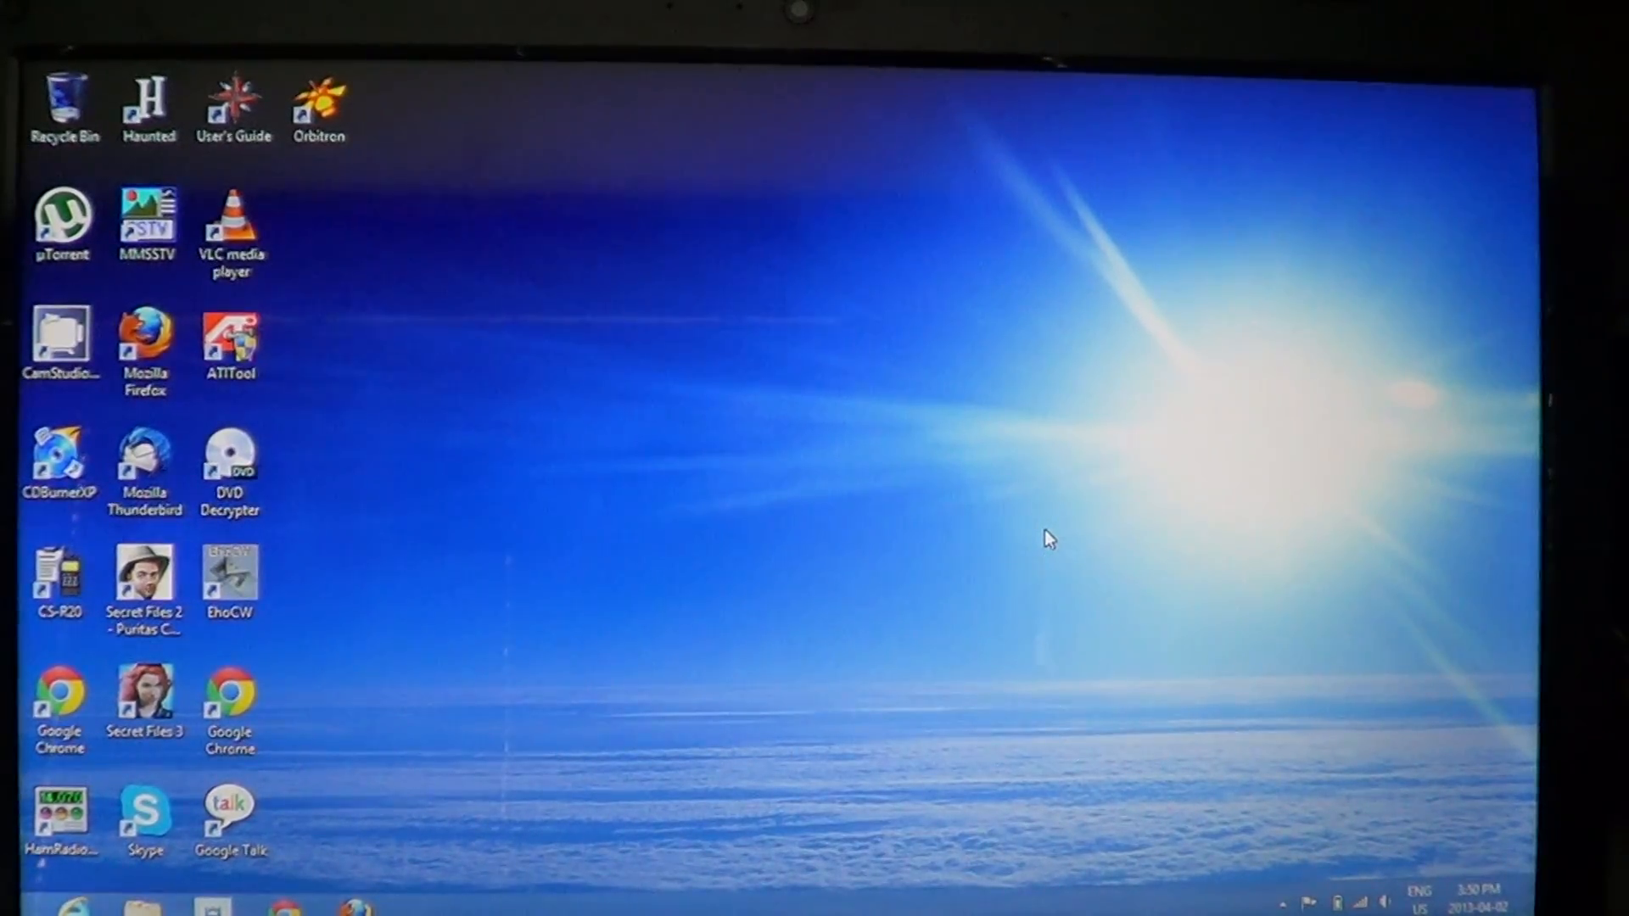
Step: Press the Windows key to return to the Start screen
key(Super)
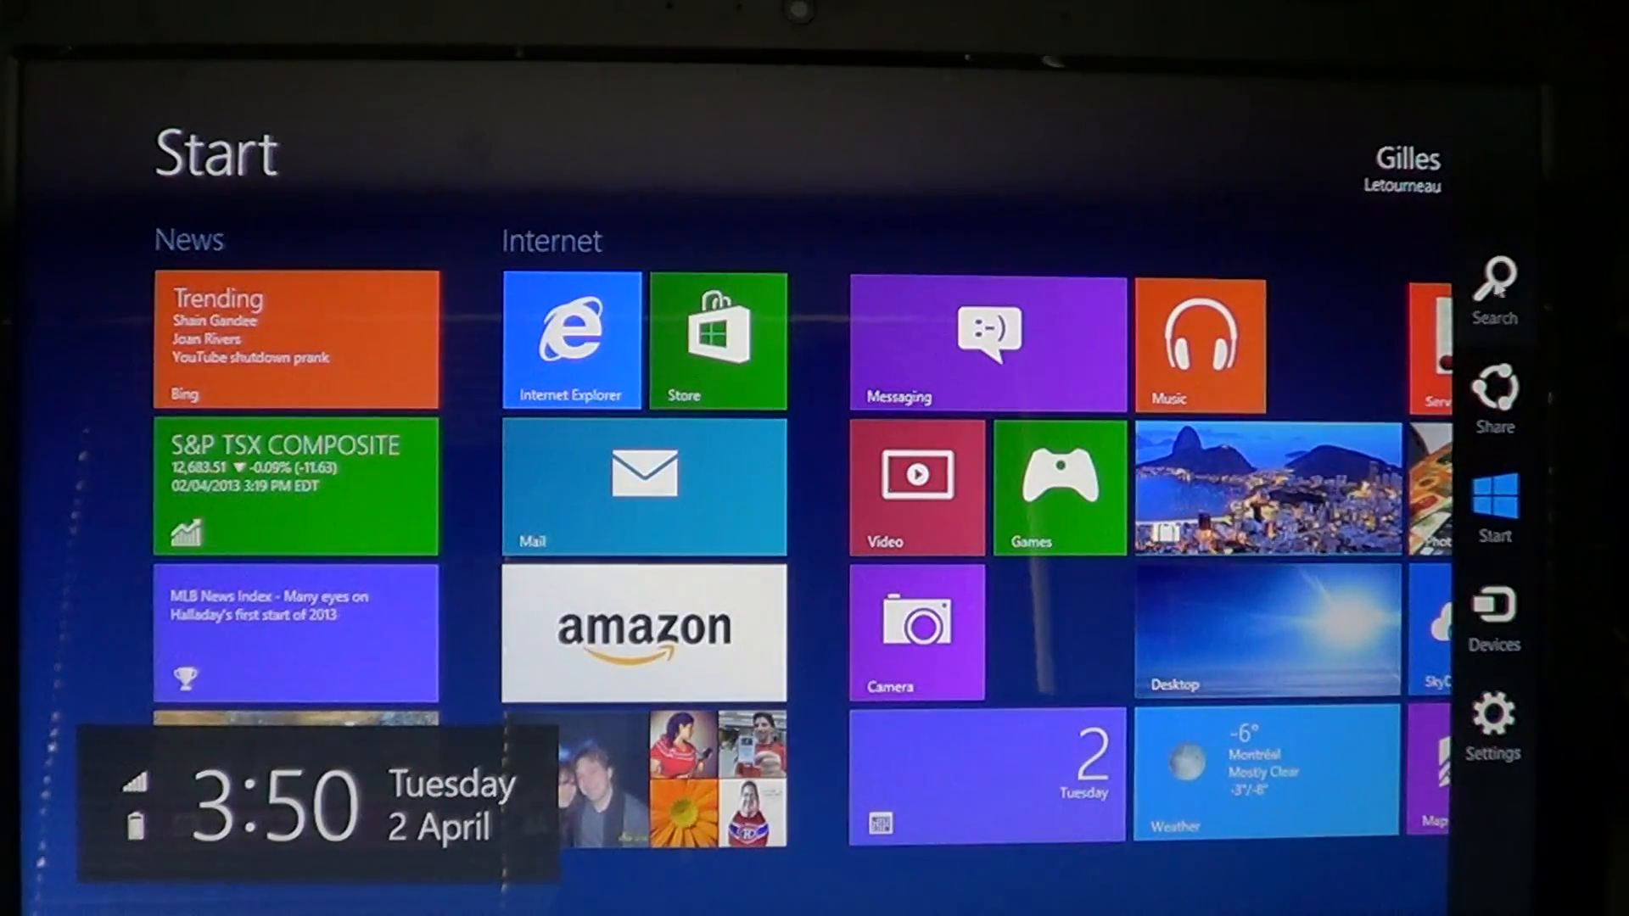
Step: Search for 'task' to find and launch Task Manager
text(t)
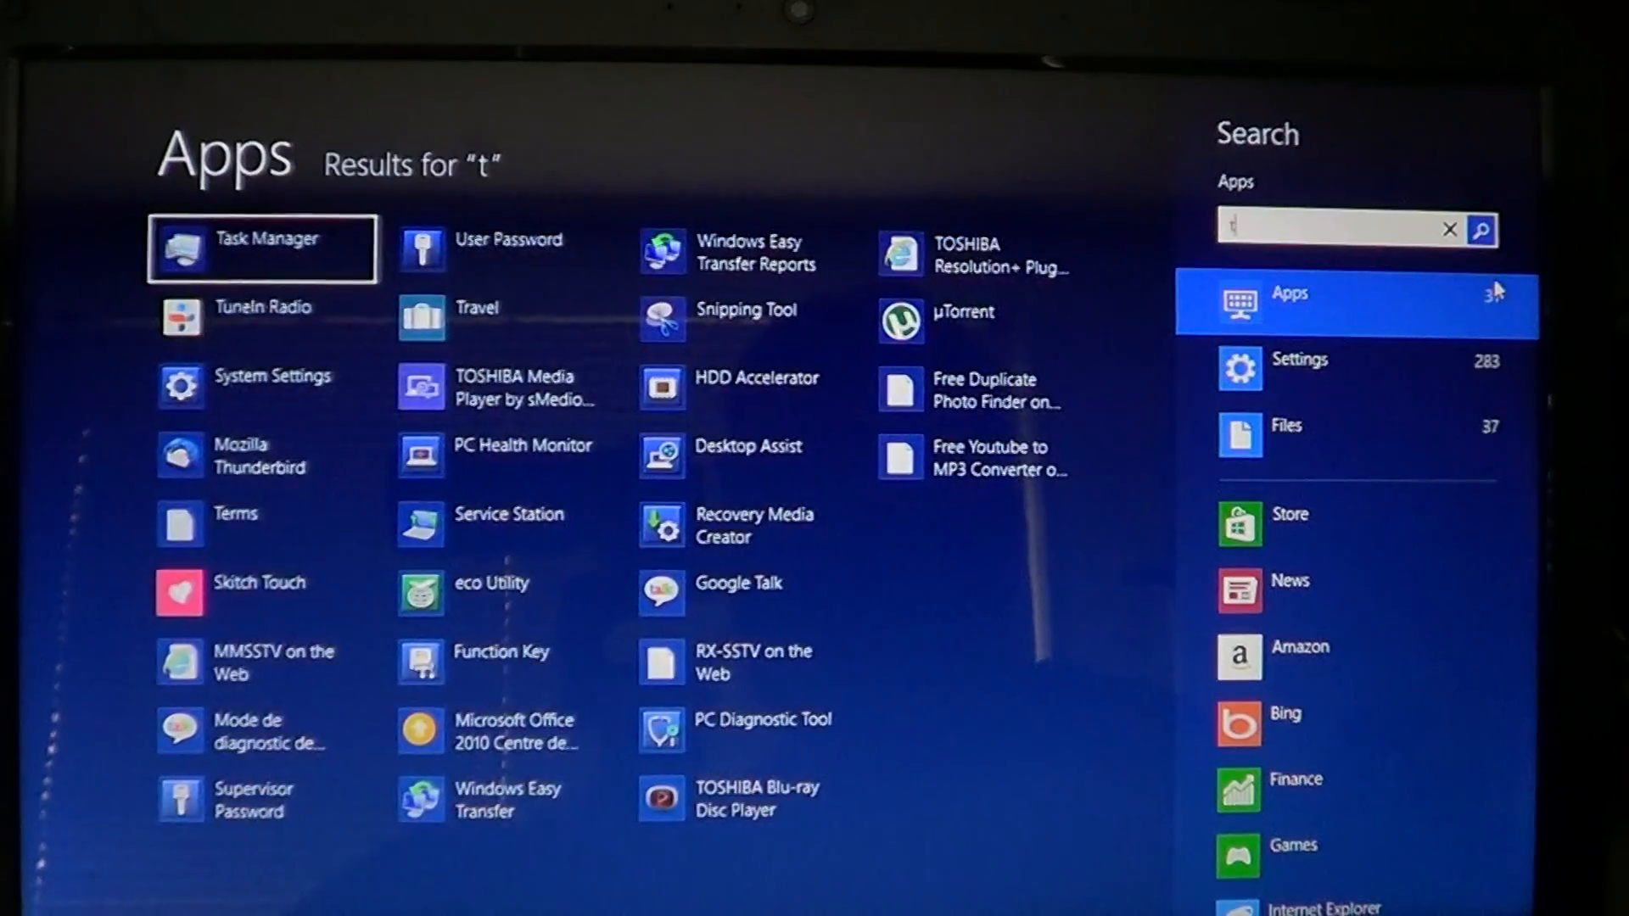
text(ask)
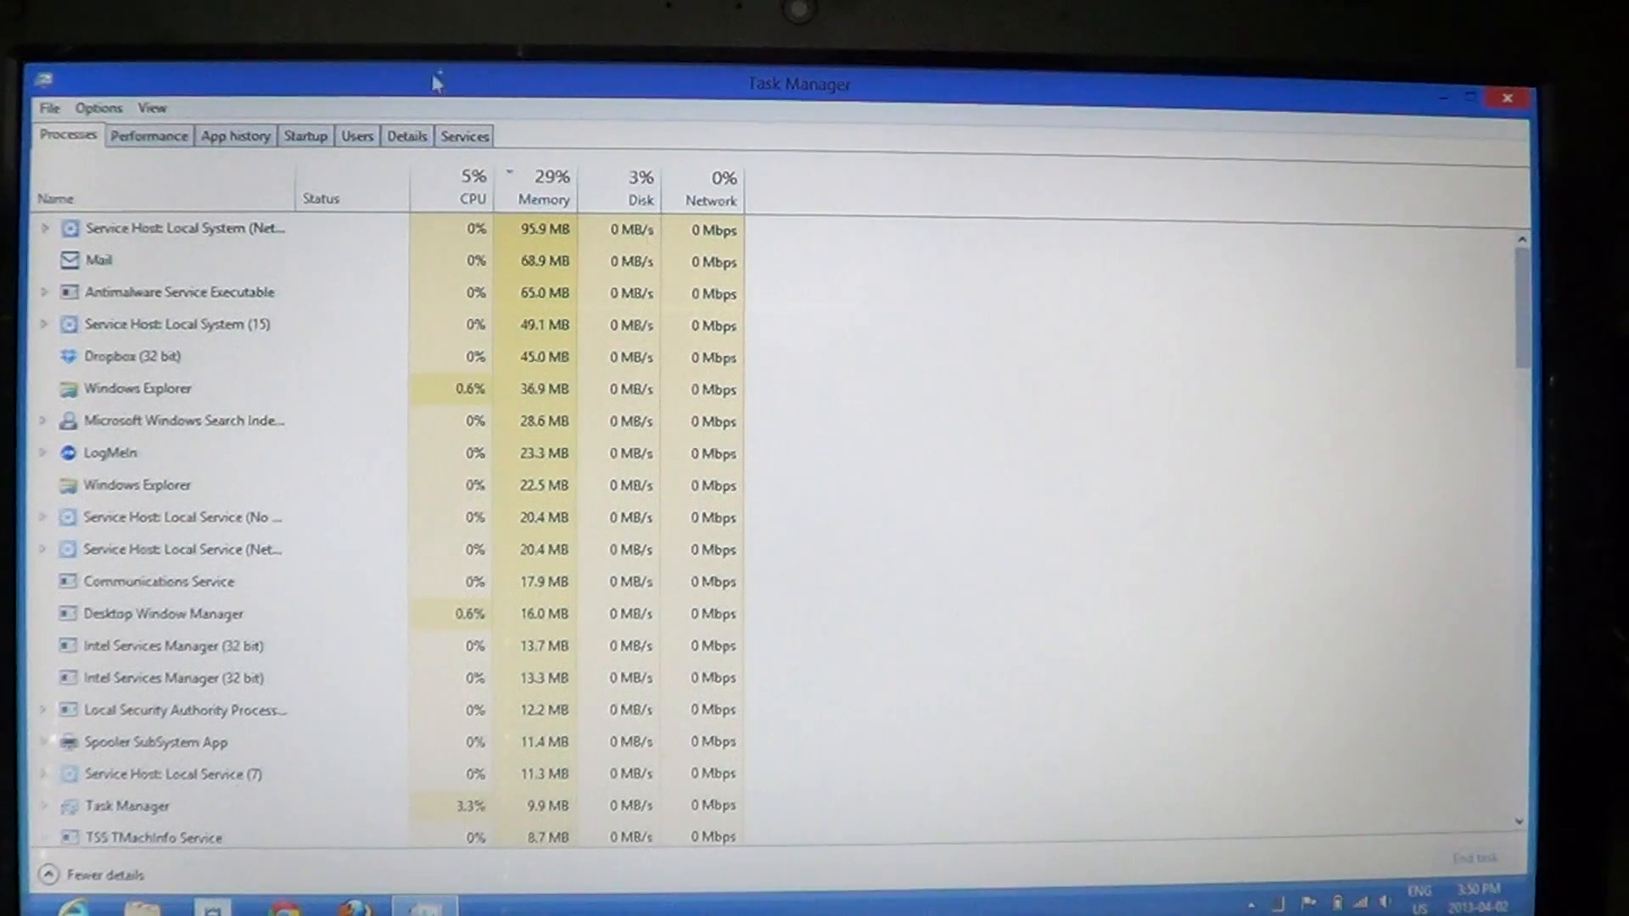
Step: Switch to the Startup tab to list startup programs with status and impact
click(305, 135)
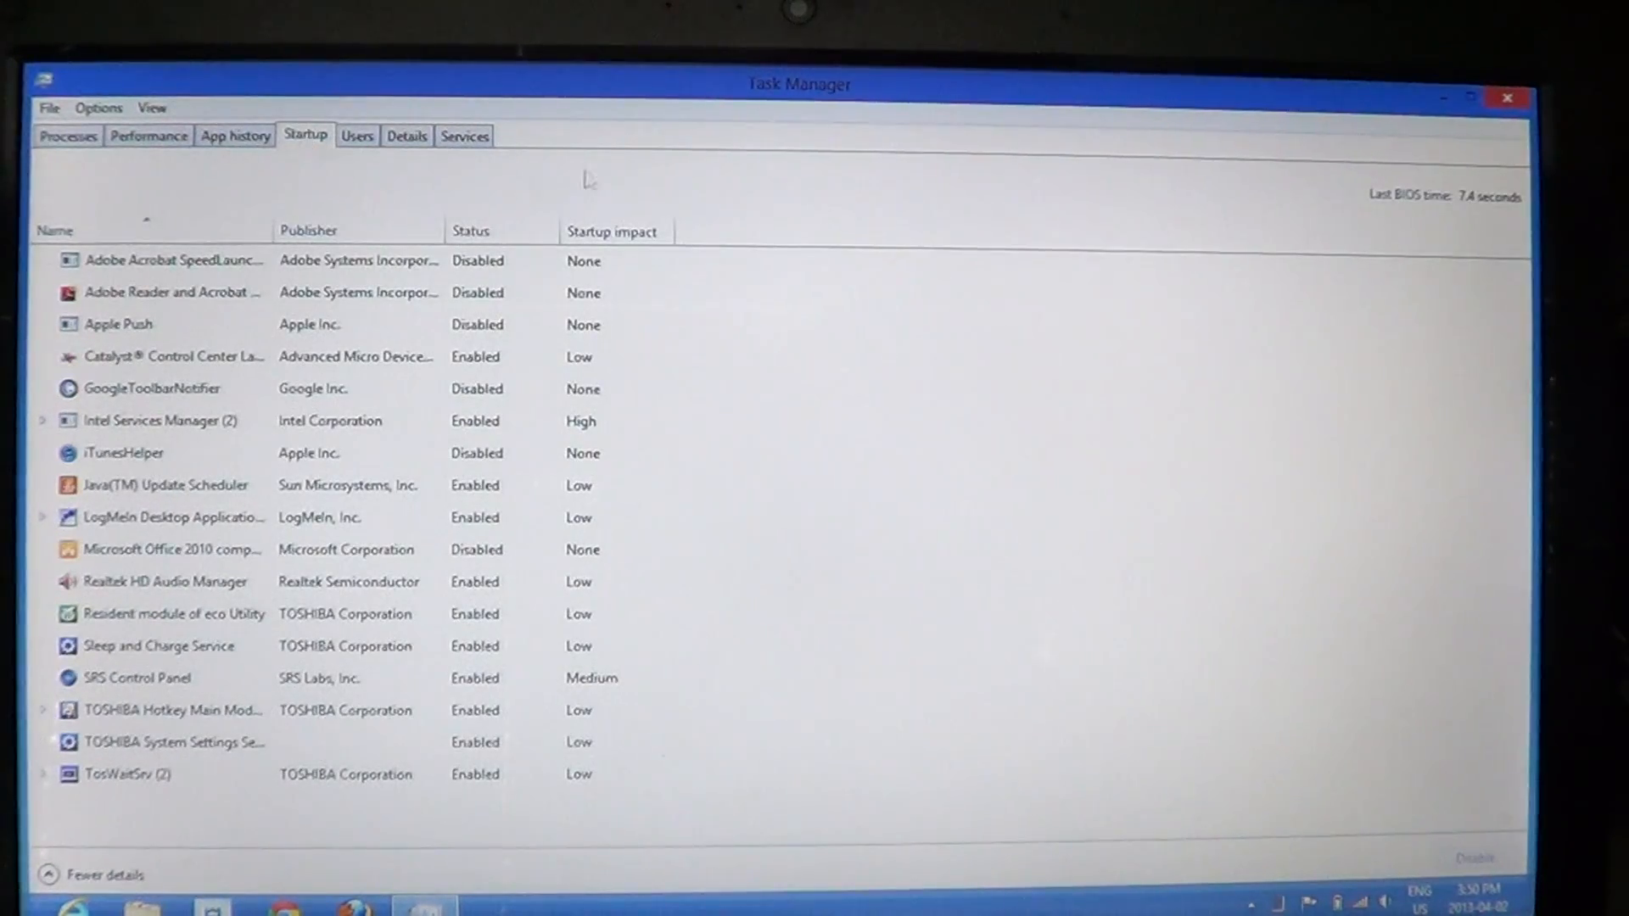
mouse_move(878, 196)
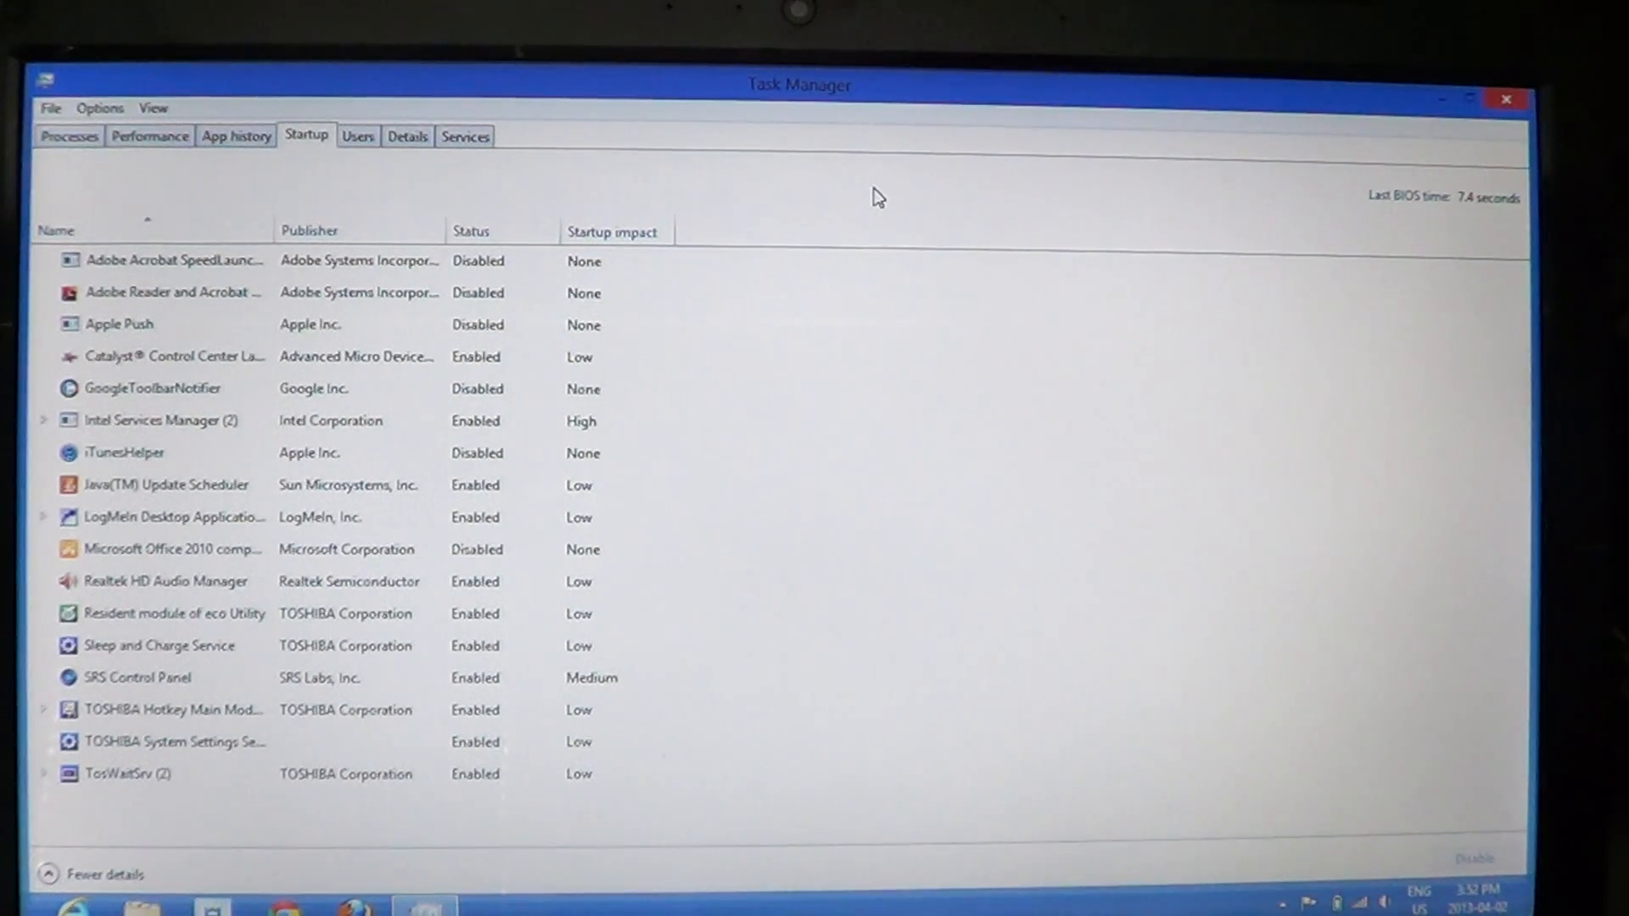
click(176, 356)
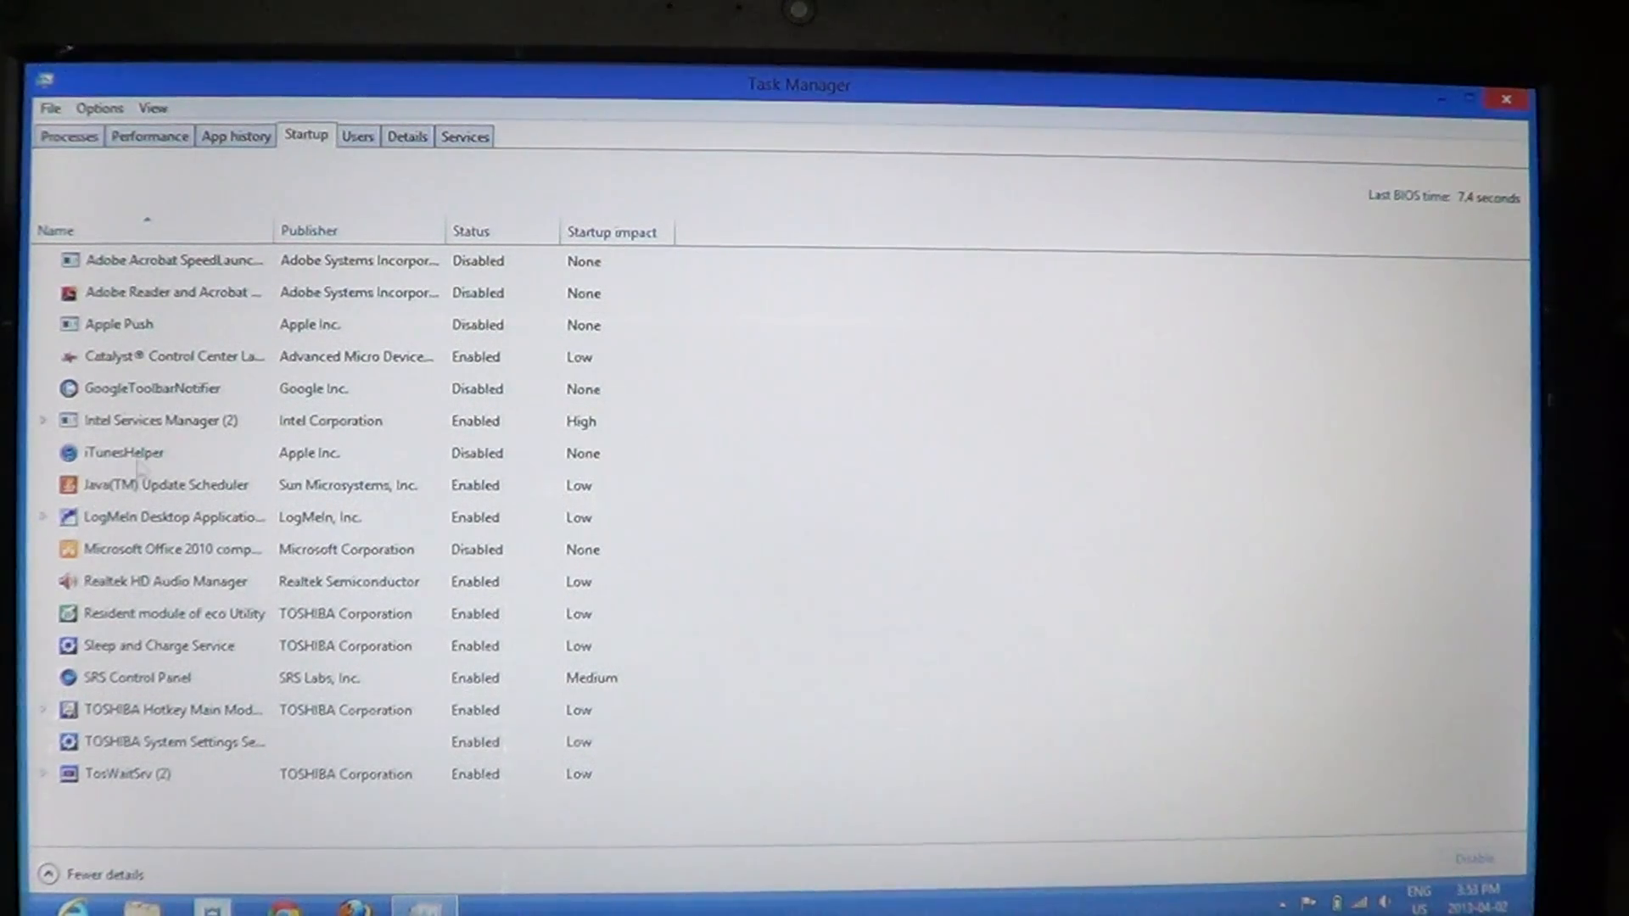
mouse_move(614, 231)
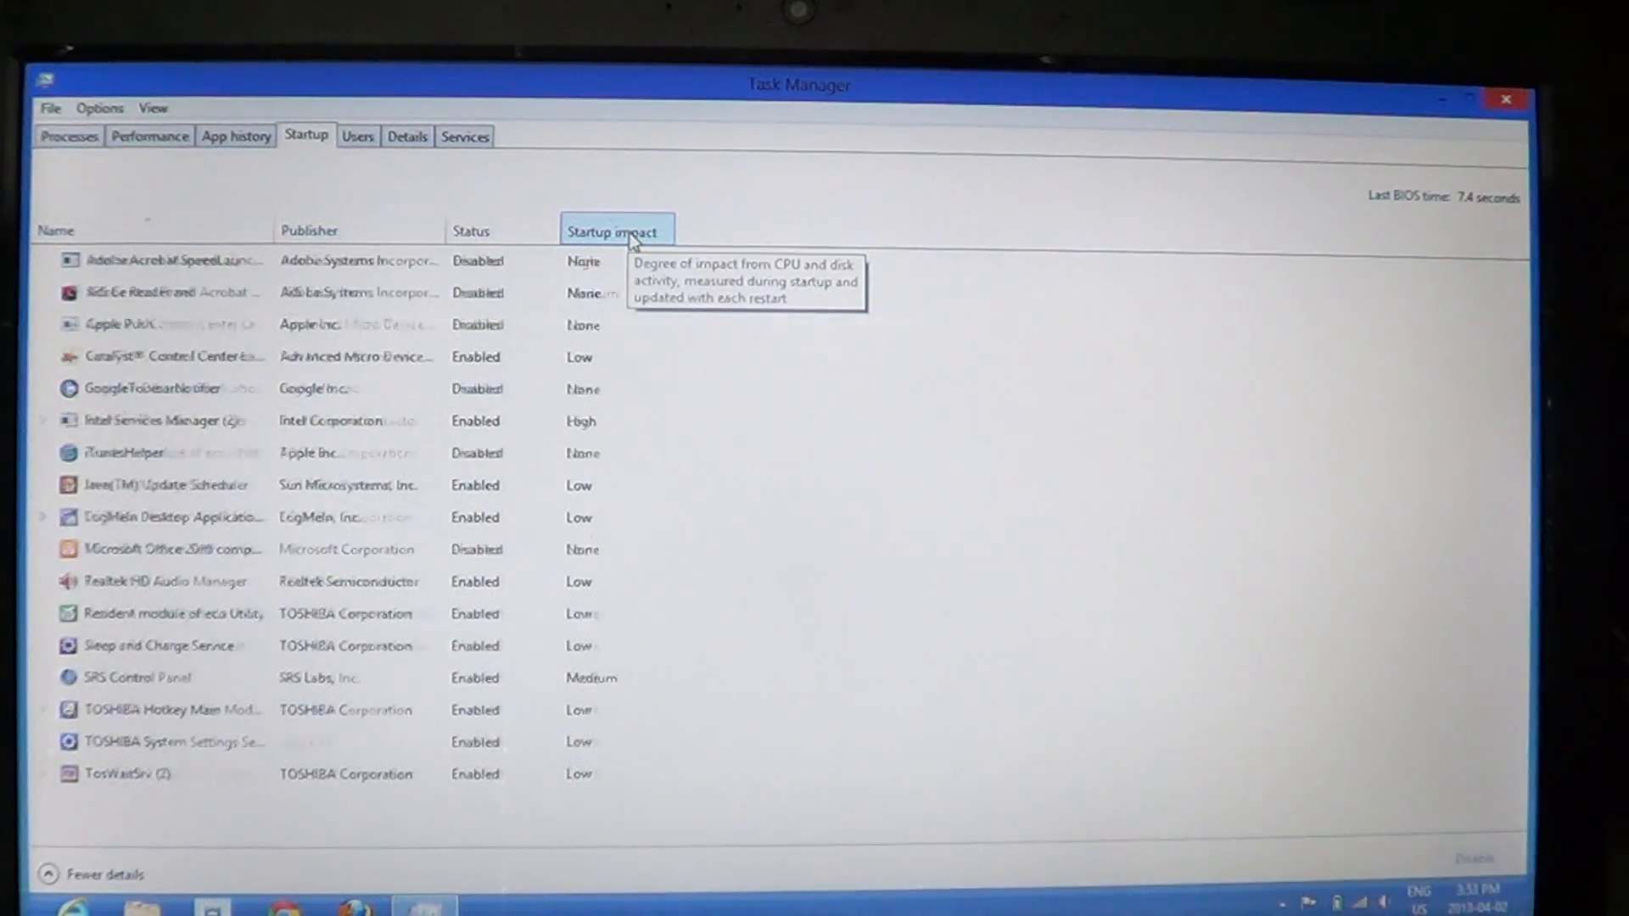
Step: Sort the startup list by the Startup impact column
click(615, 230)
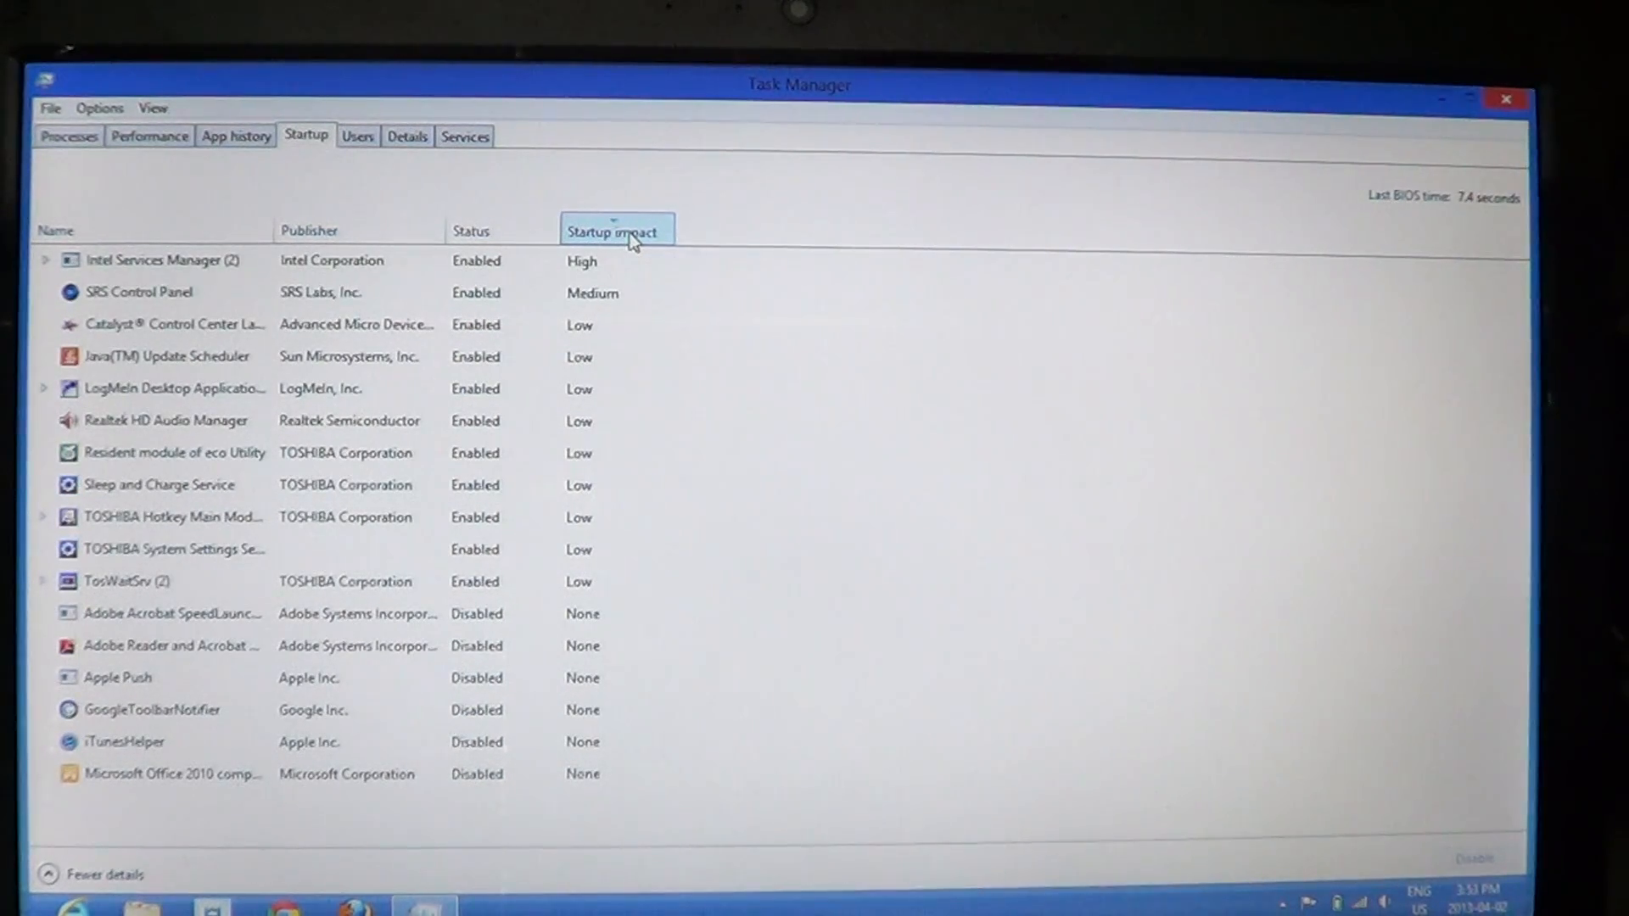
mouse_move(660, 313)
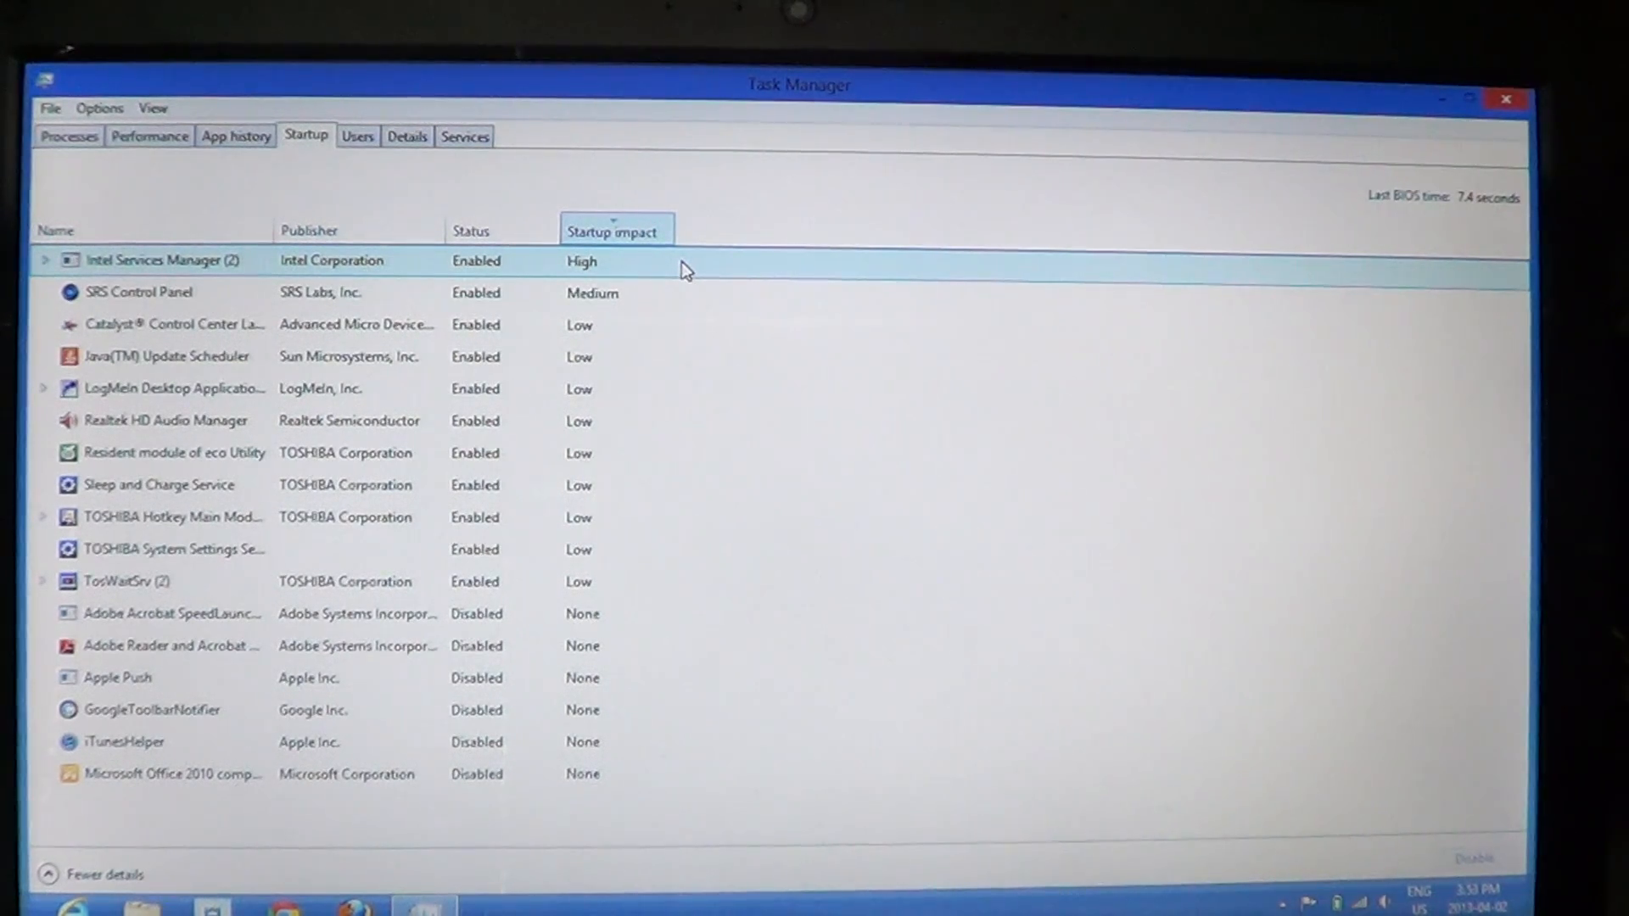
Step: Expand the Intel Services Manager (2) group and select its Intel Services Manager entry
click(138, 292)
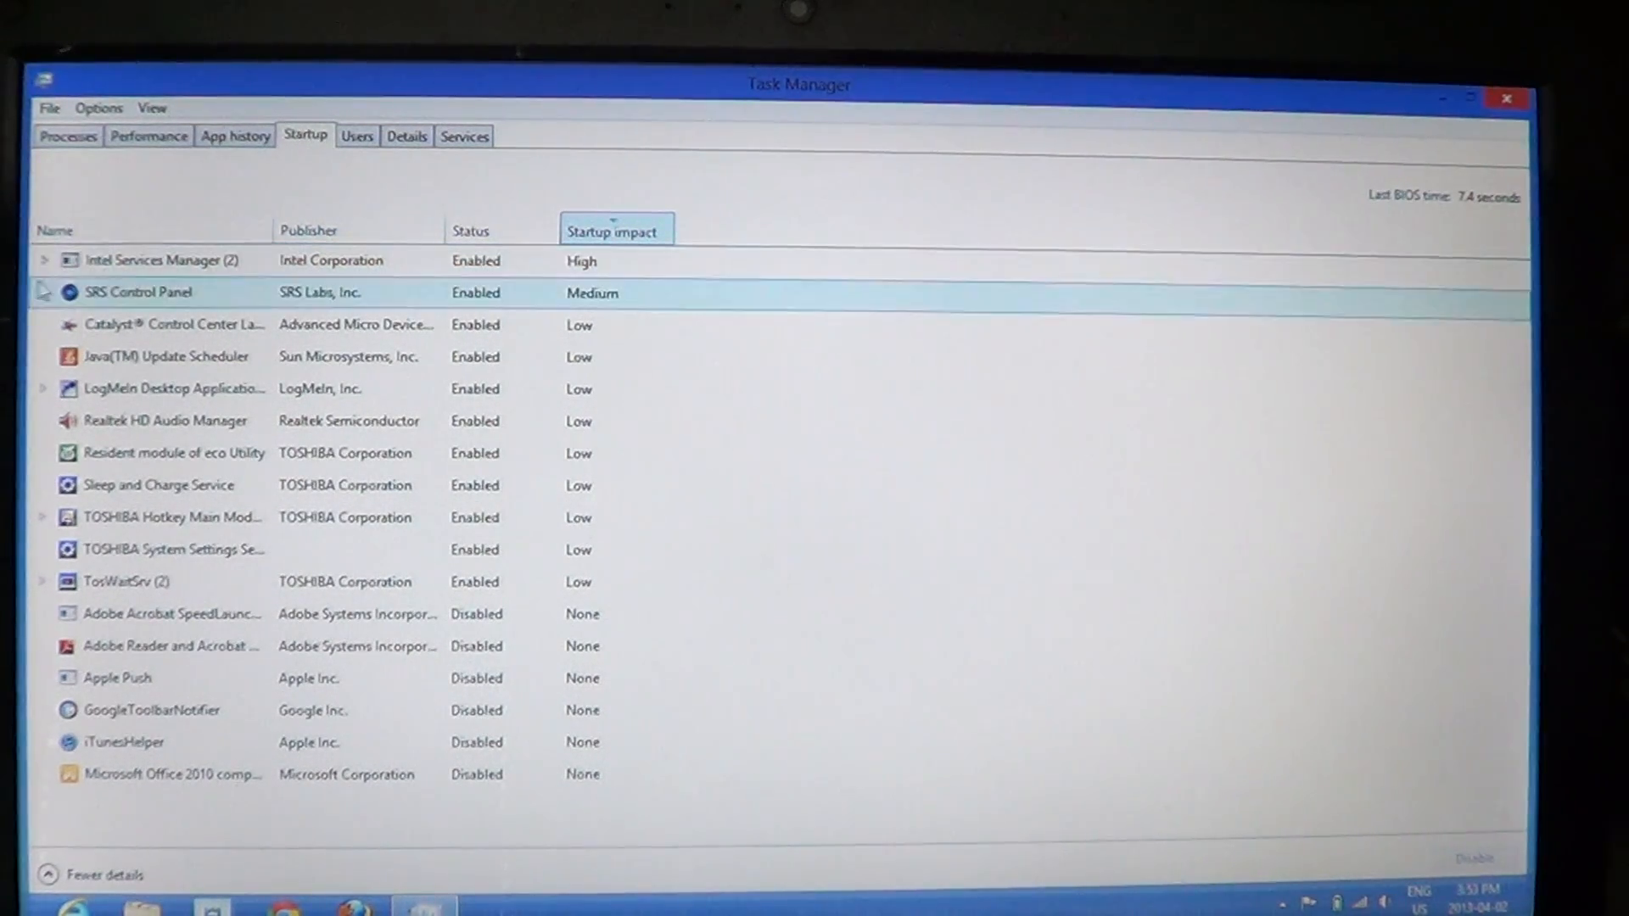
click(156, 260)
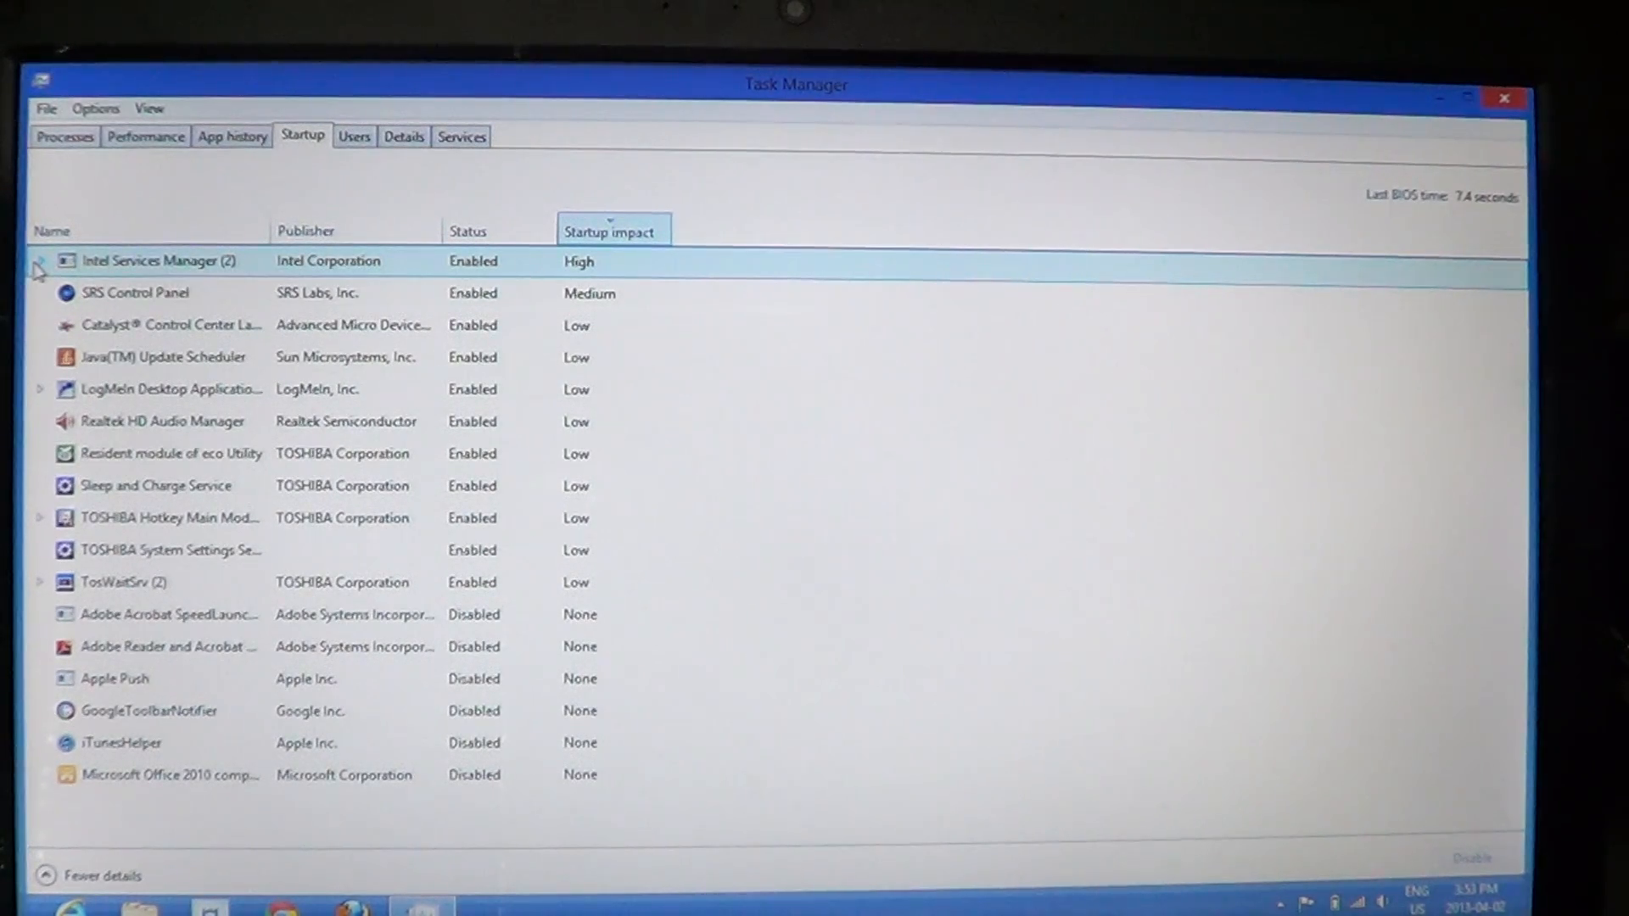
click(40, 261)
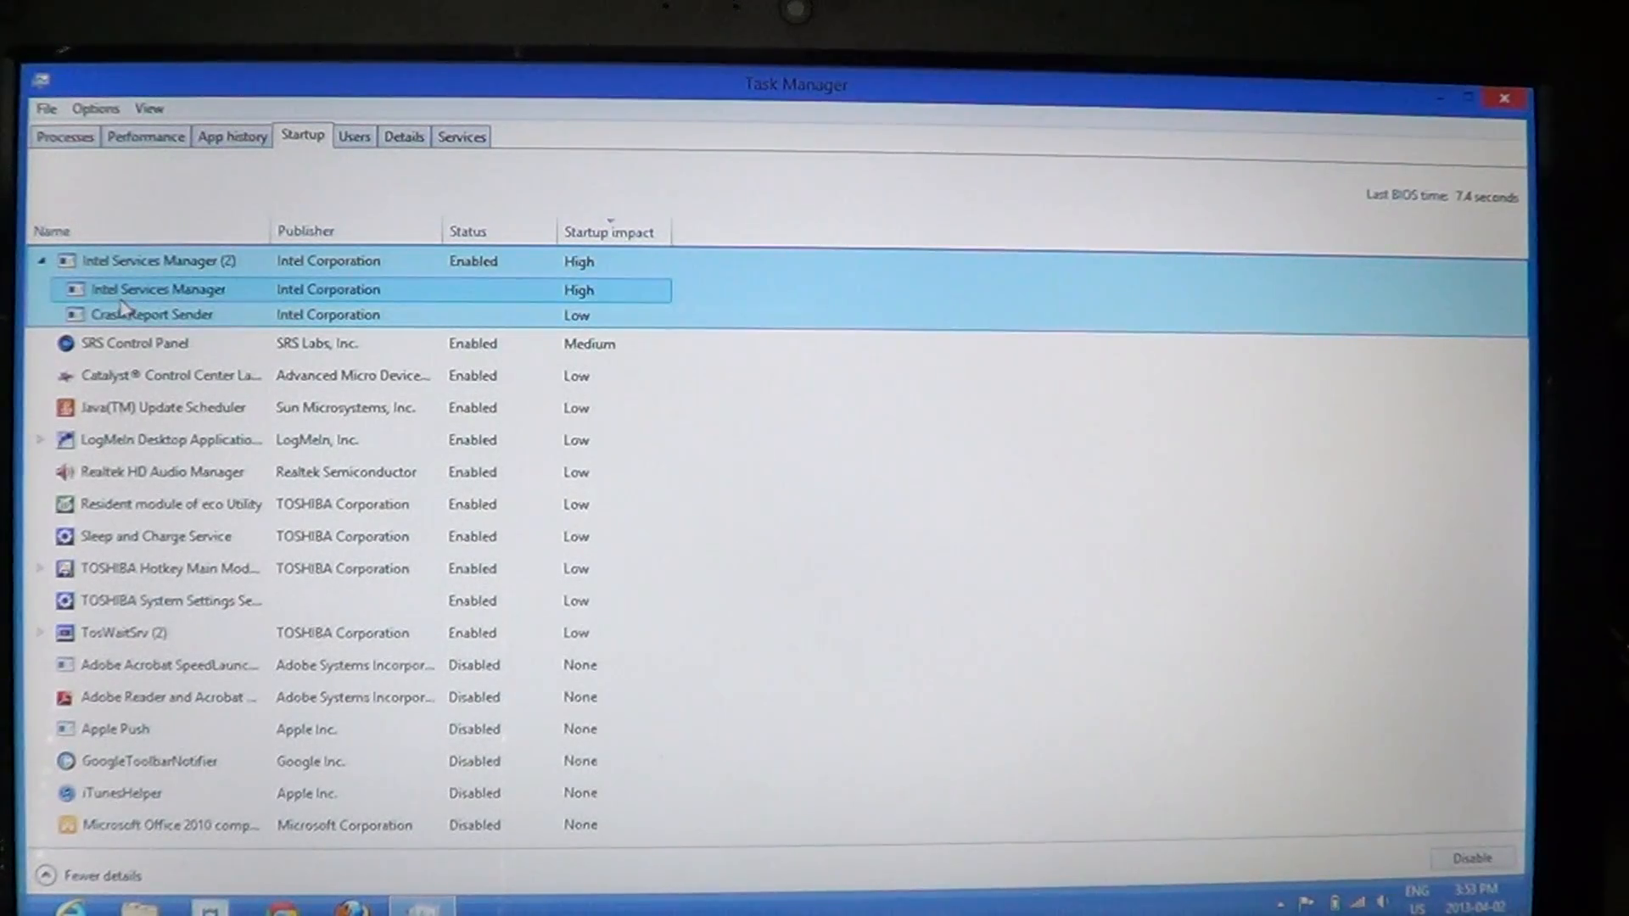
click(152, 314)
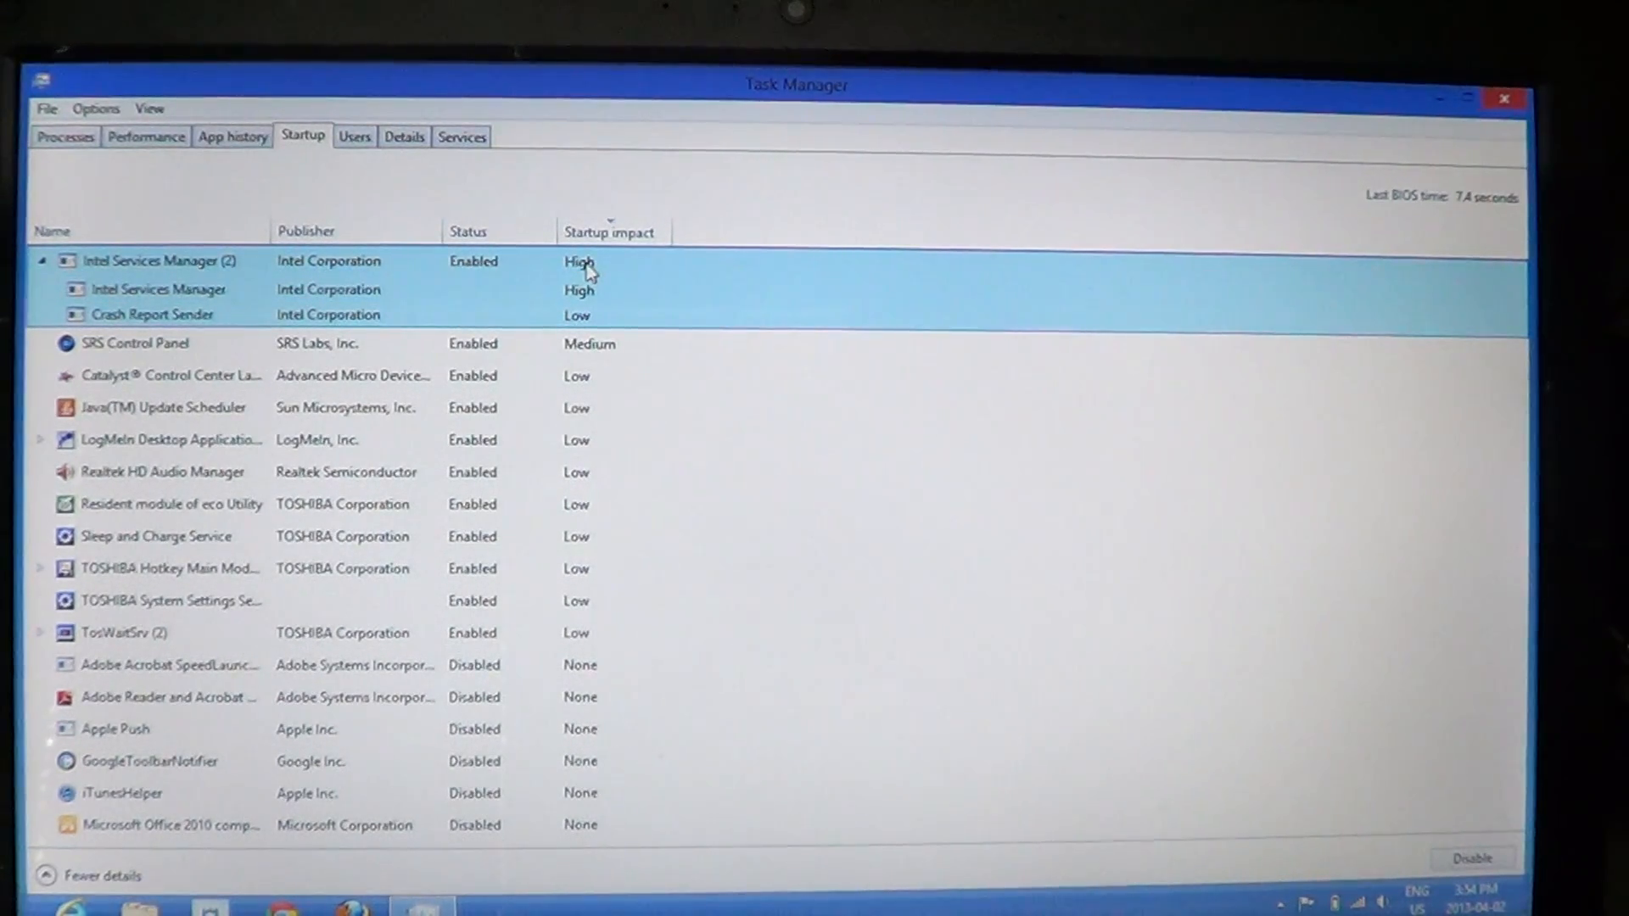
Step: Open the context menu for the Intel Services Manager group, showing Disable
right_click(587, 261)
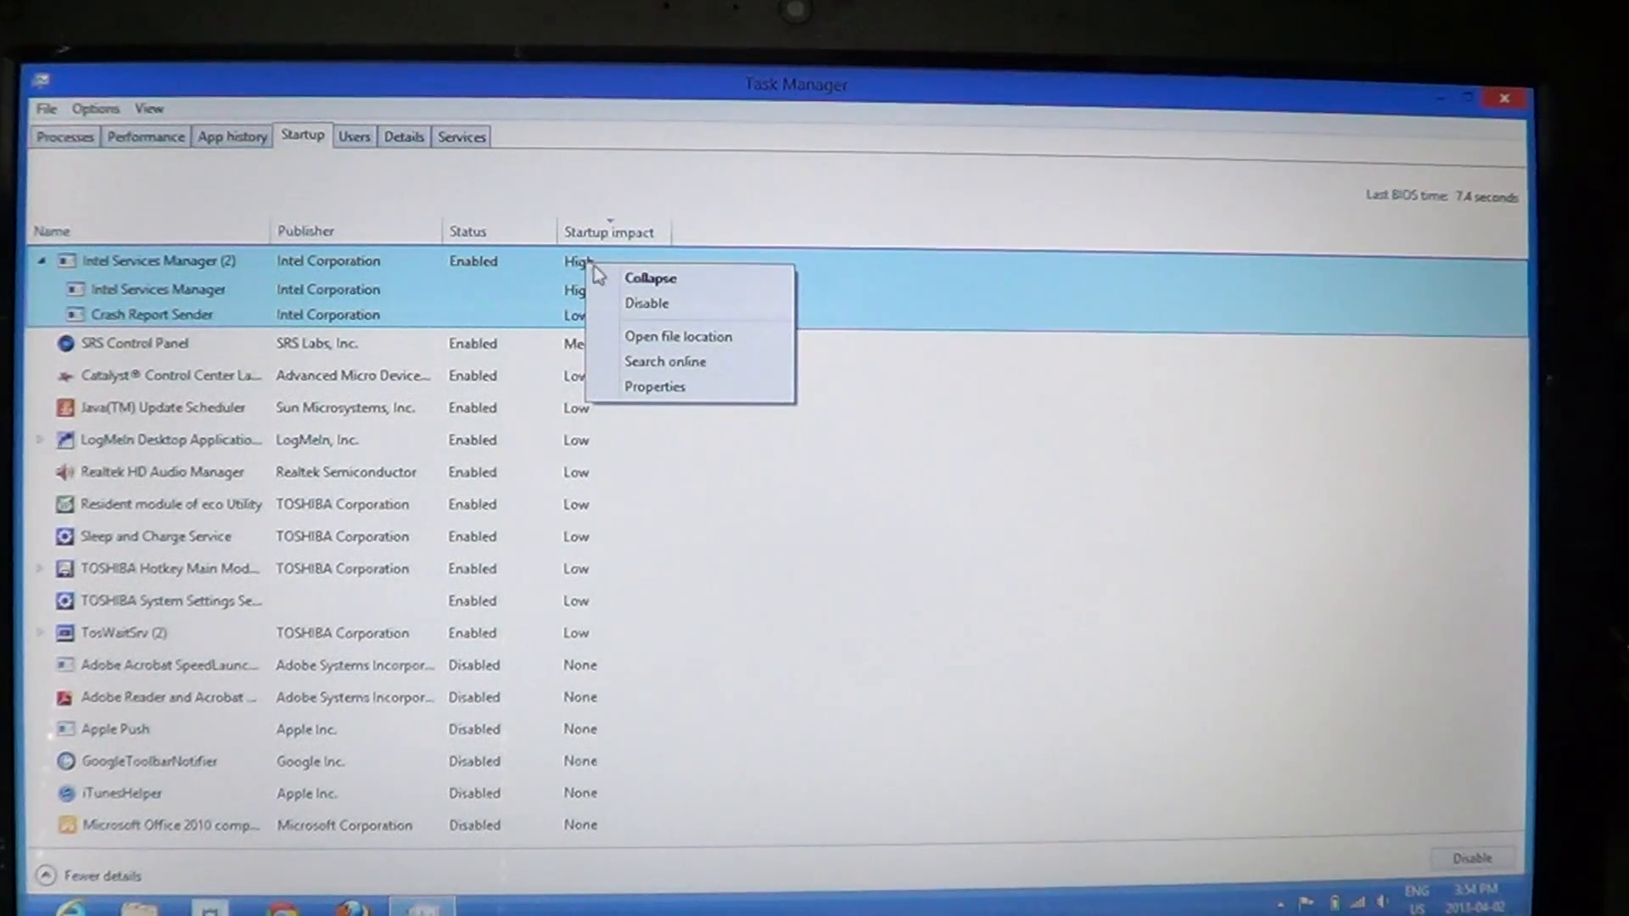
mouse_move(647, 304)
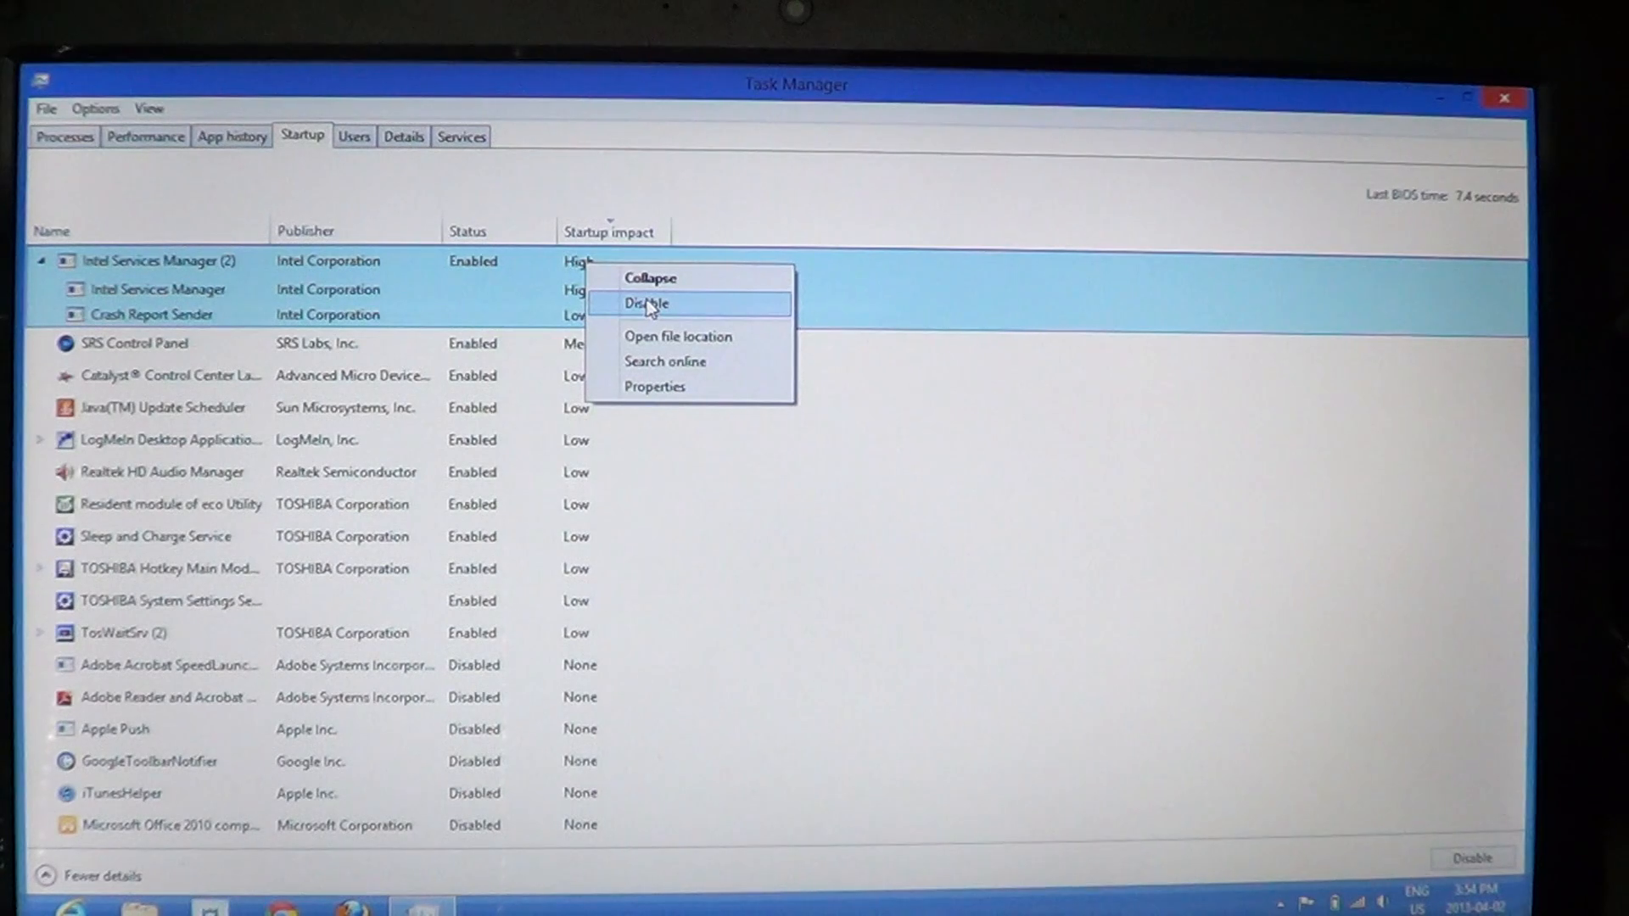
mouse_move(777, 195)
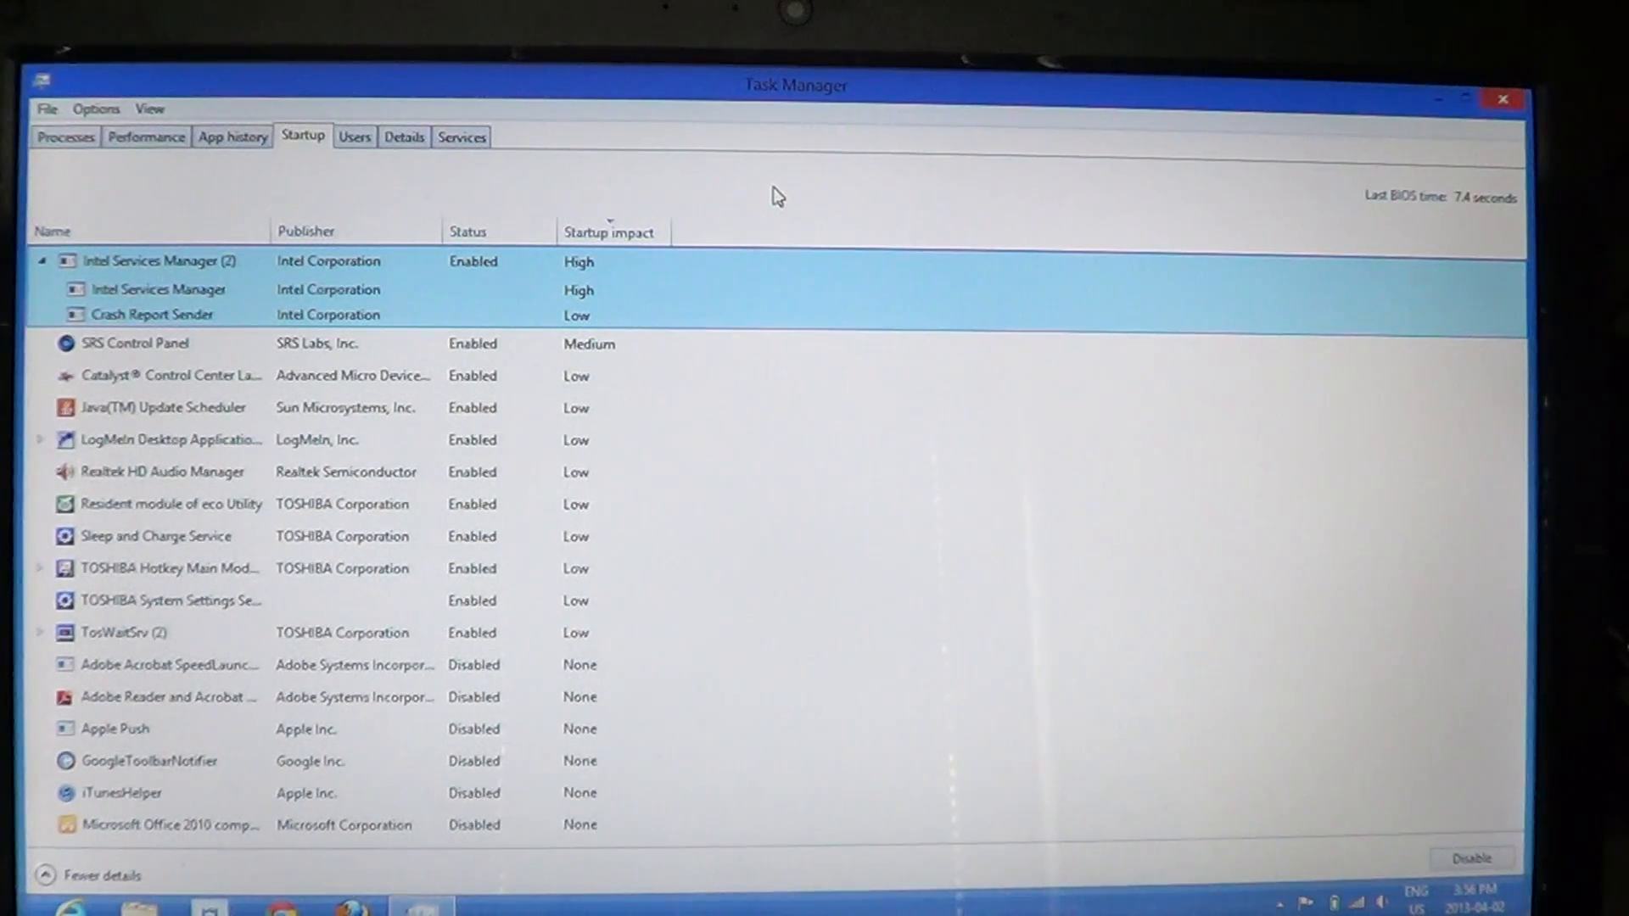
mouse_move(1125, 339)
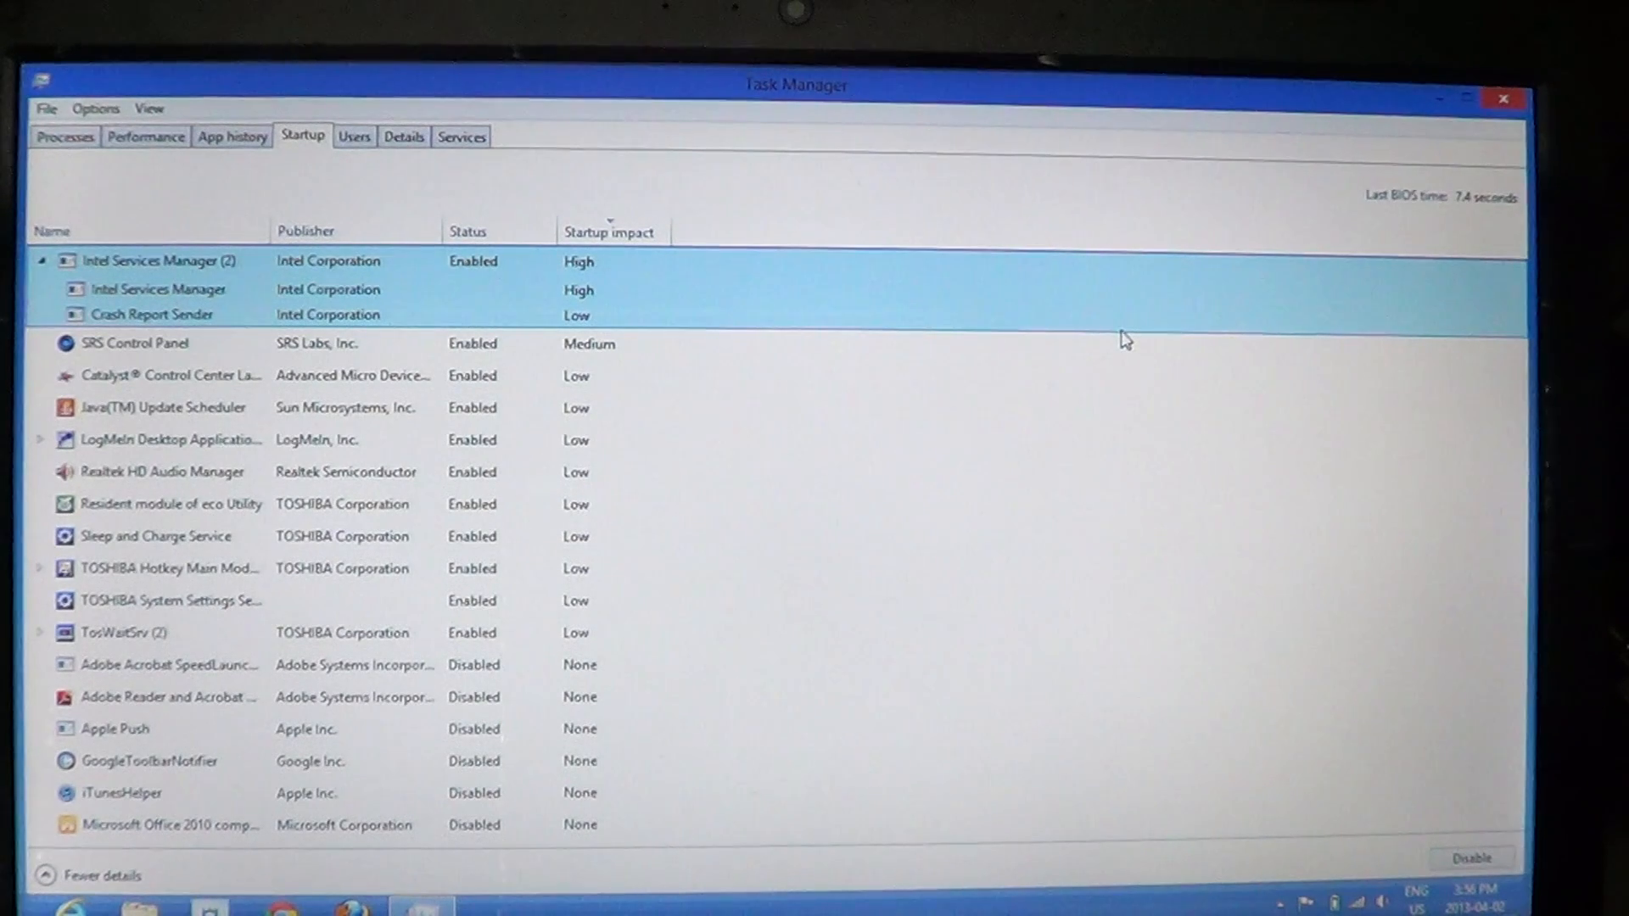
mouse_move(773, 305)
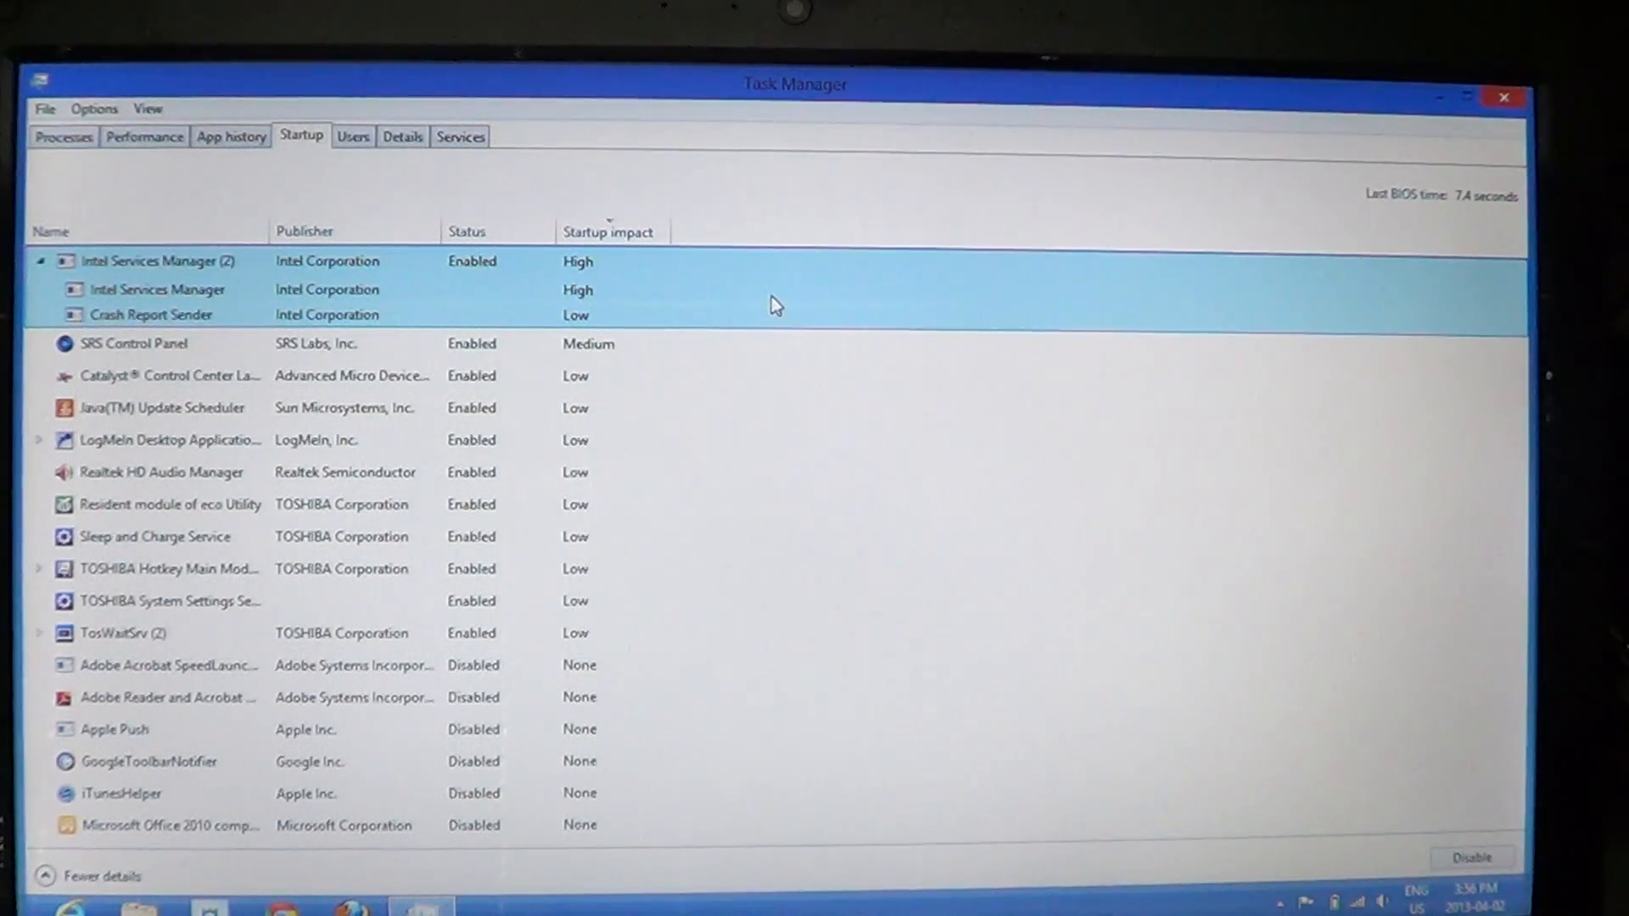
mouse_move(831, 219)
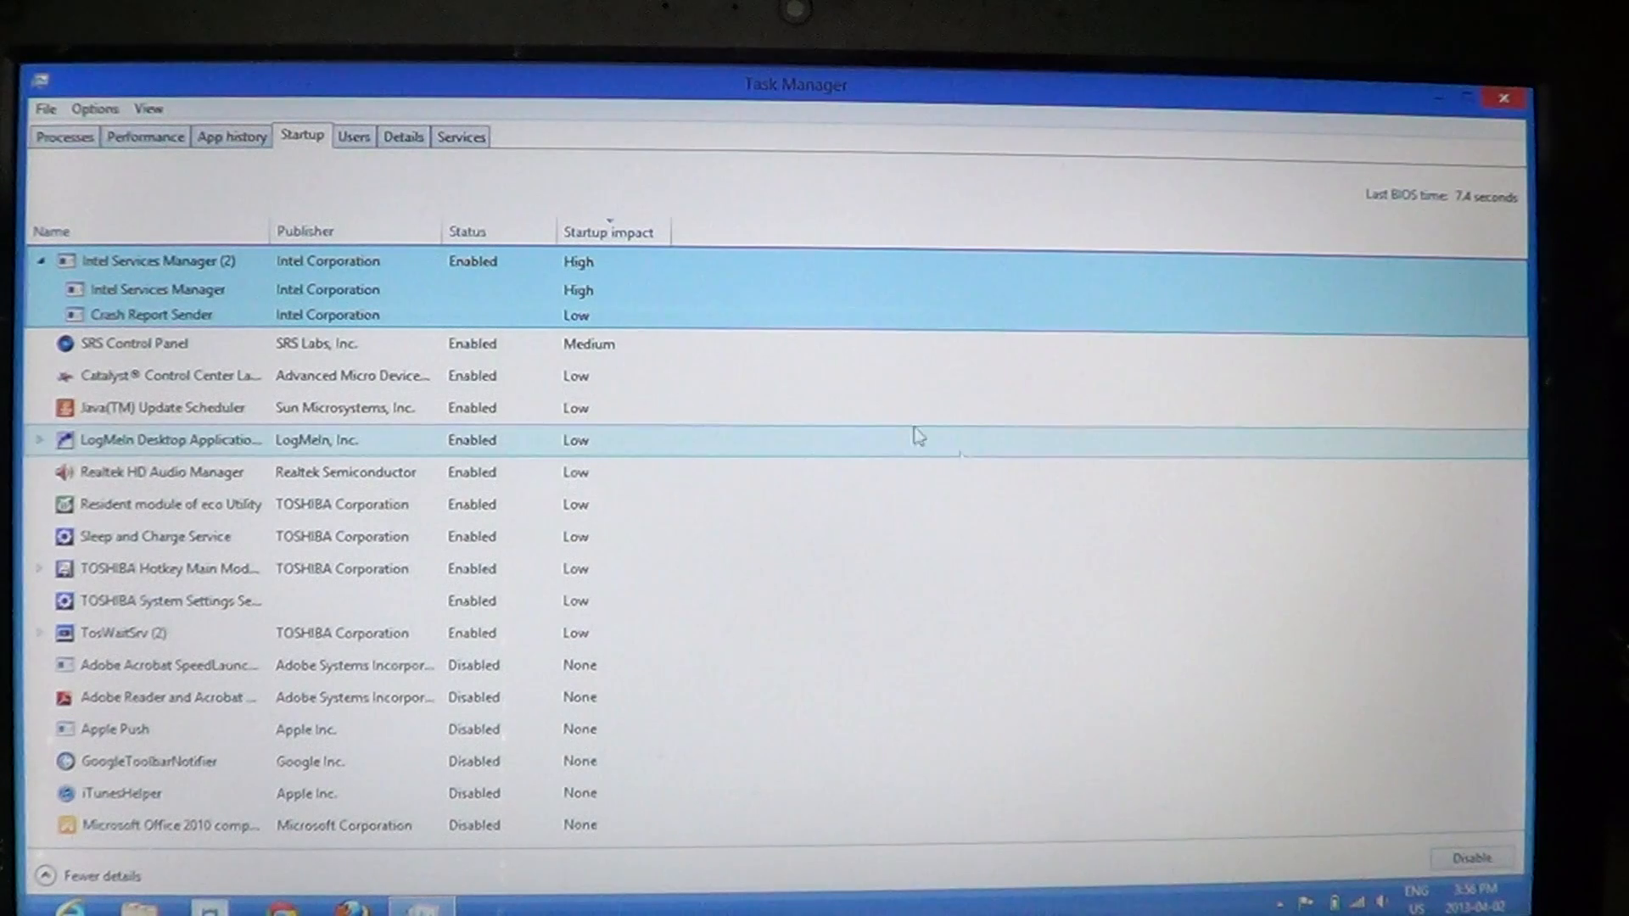
mouse_move(723, 129)
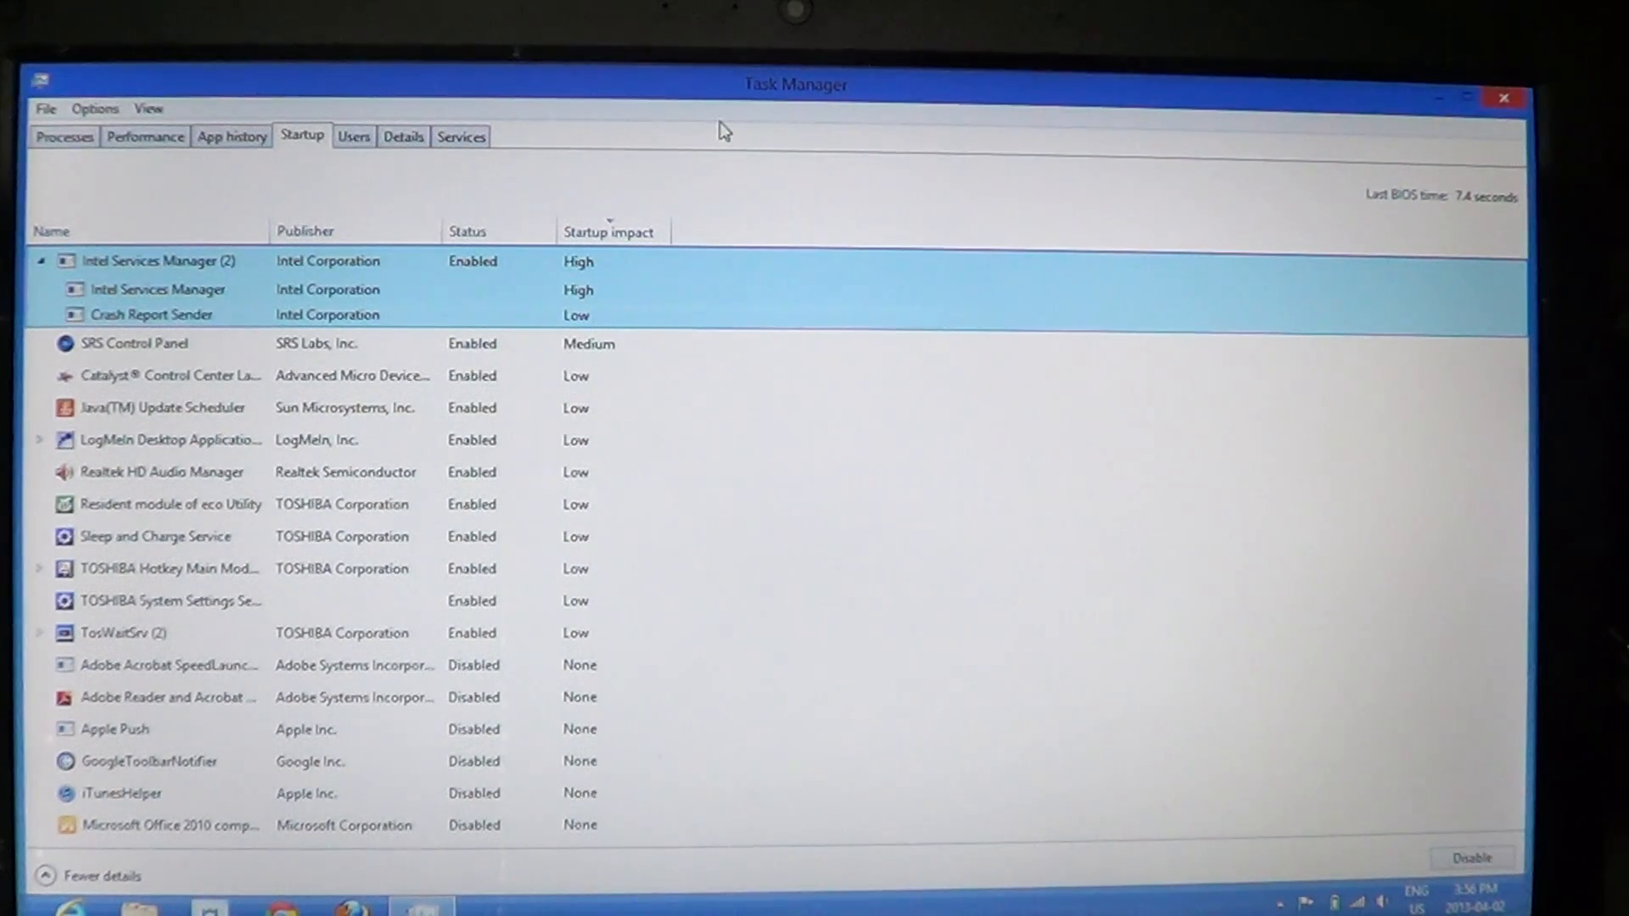
mouse_move(677, 291)
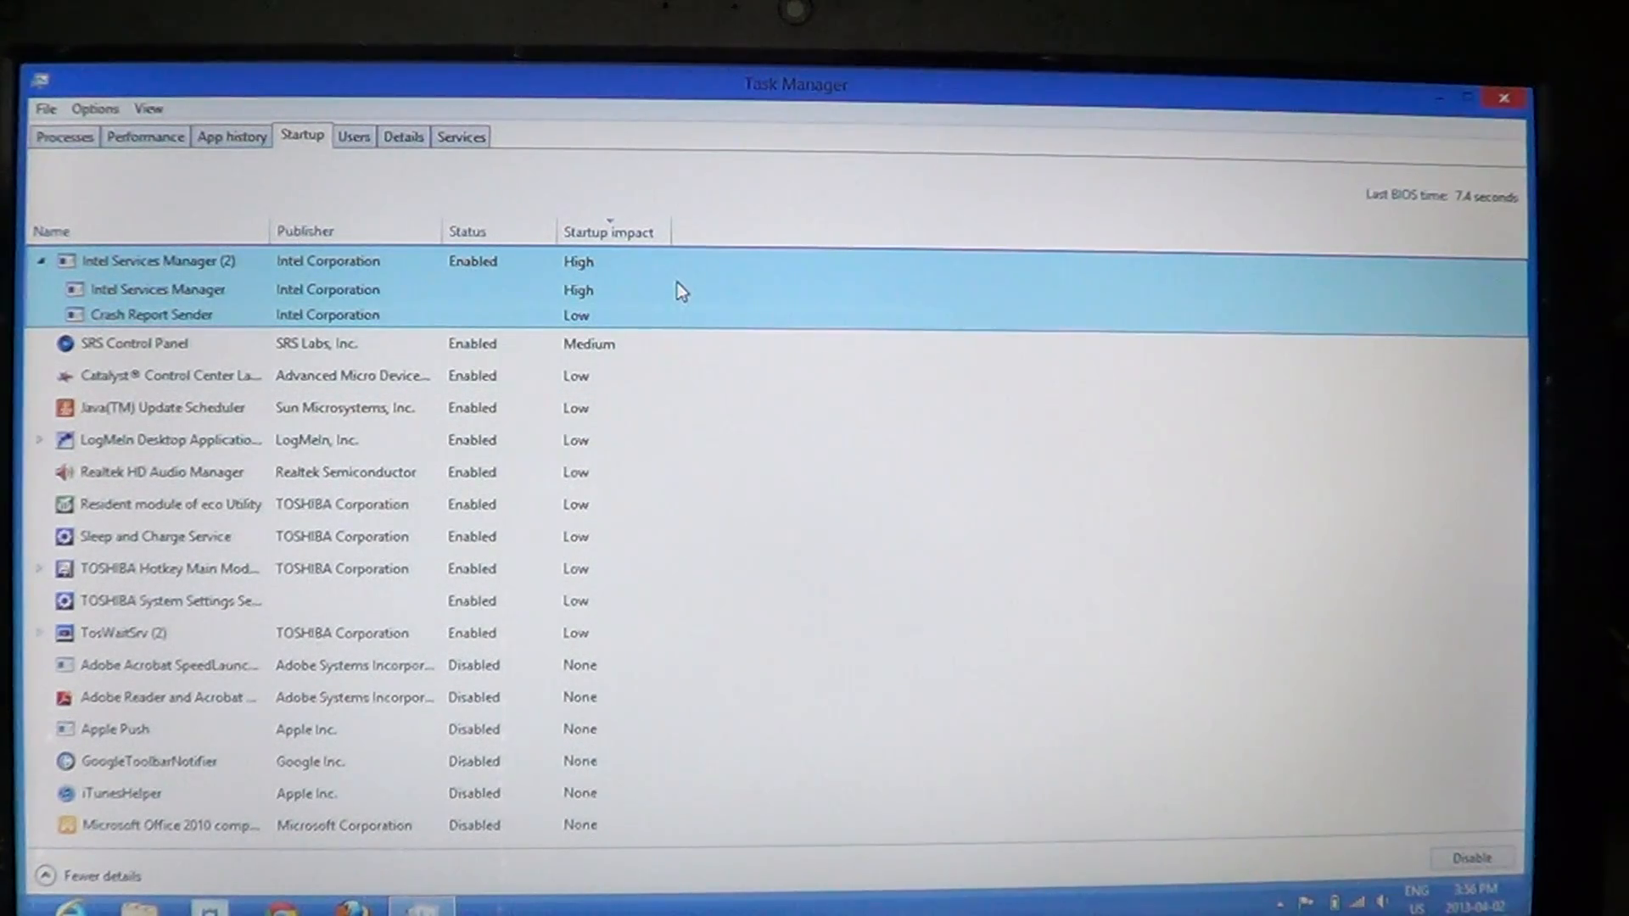
mouse_move(607, 665)
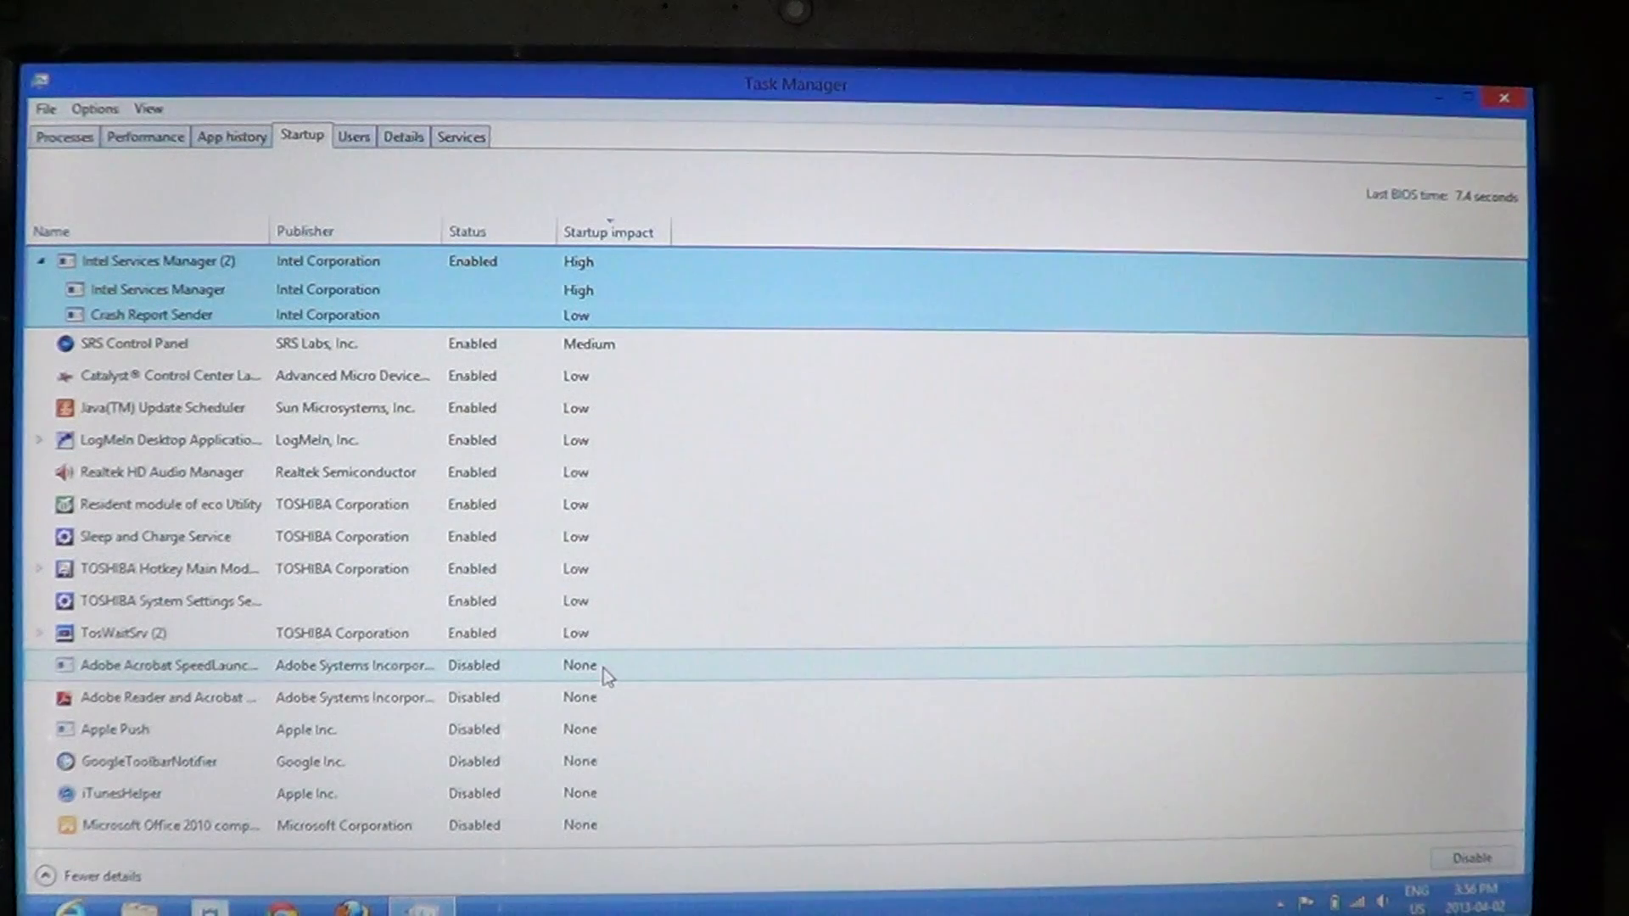
Step: Select the disabled Adobe Acrobat SpeedLauncher startup entry
right_click(170, 665)
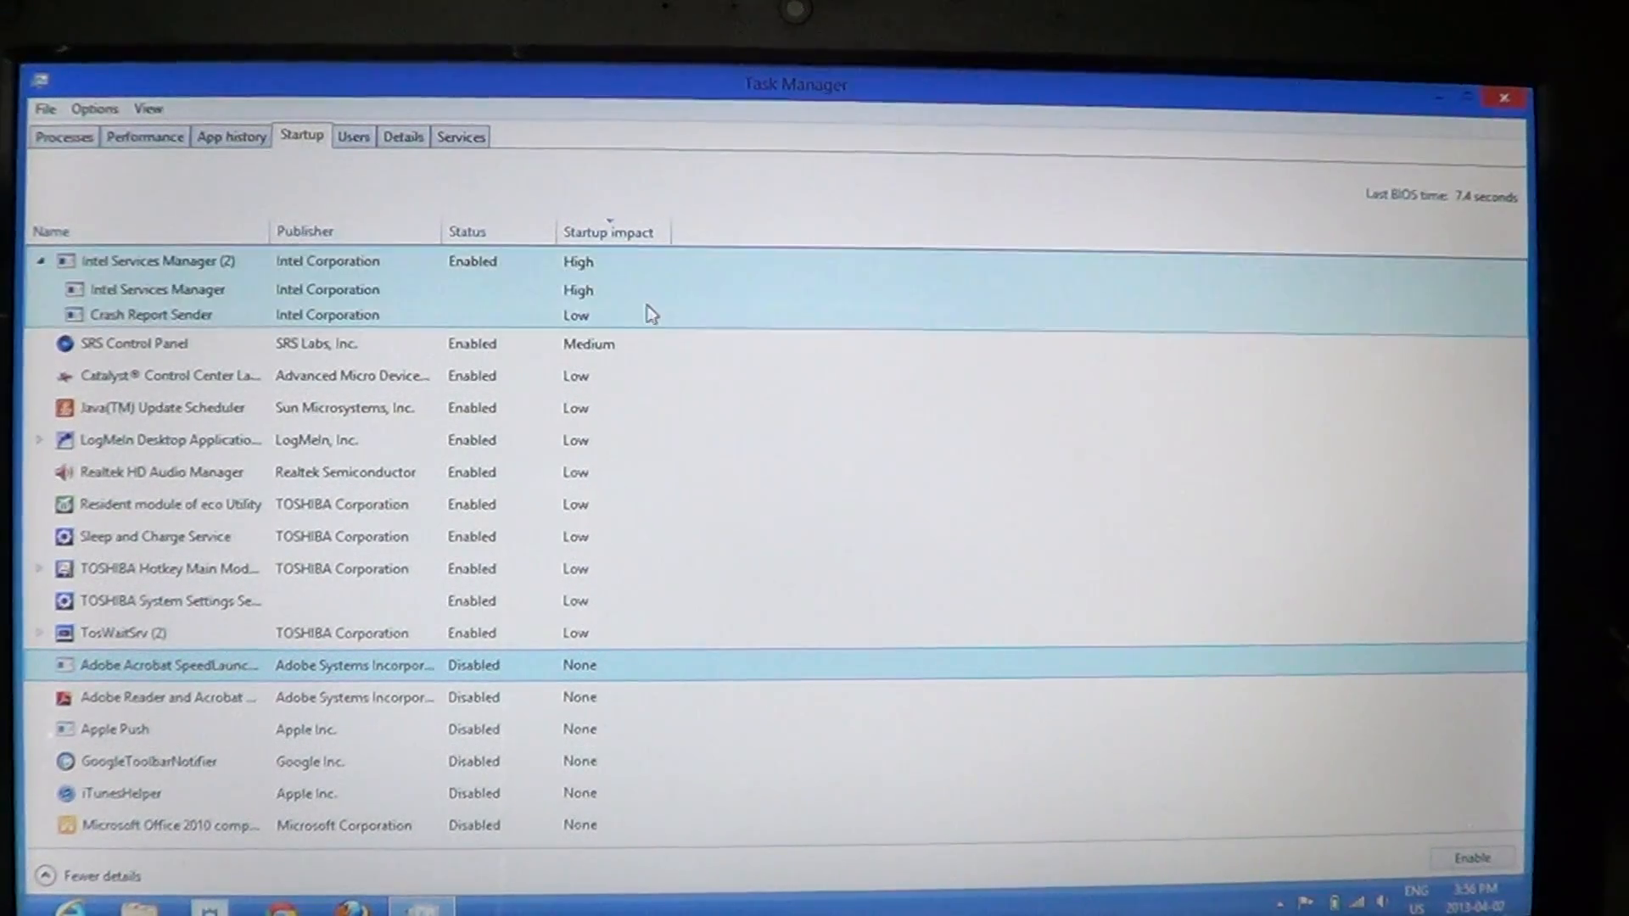
click(135, 343)
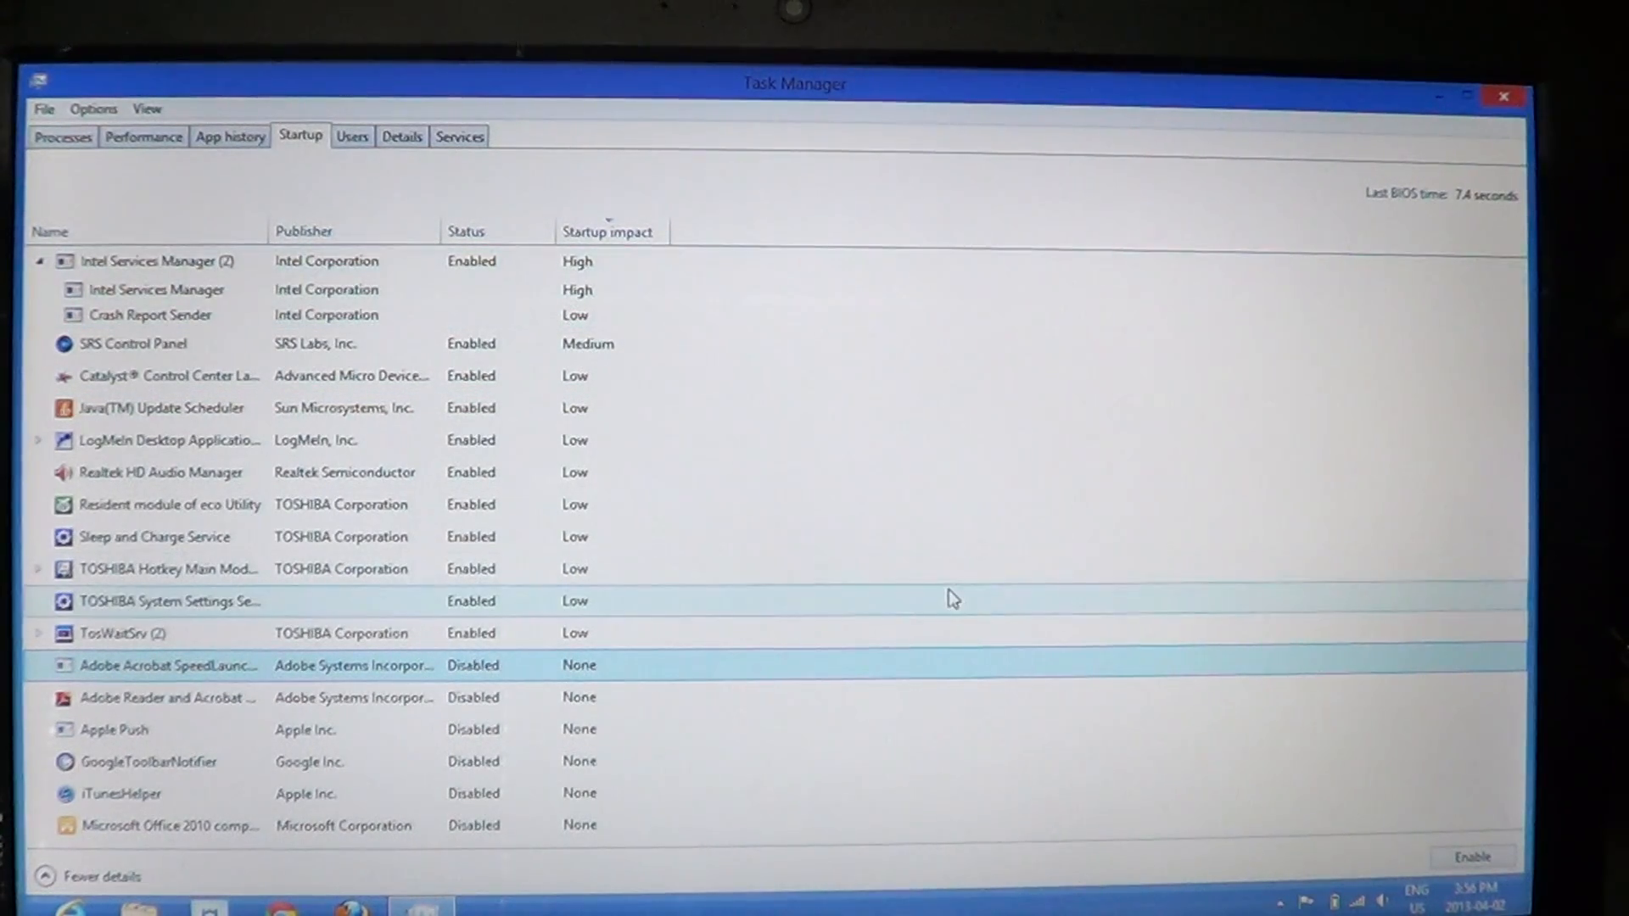
mouse_move(875, 589)
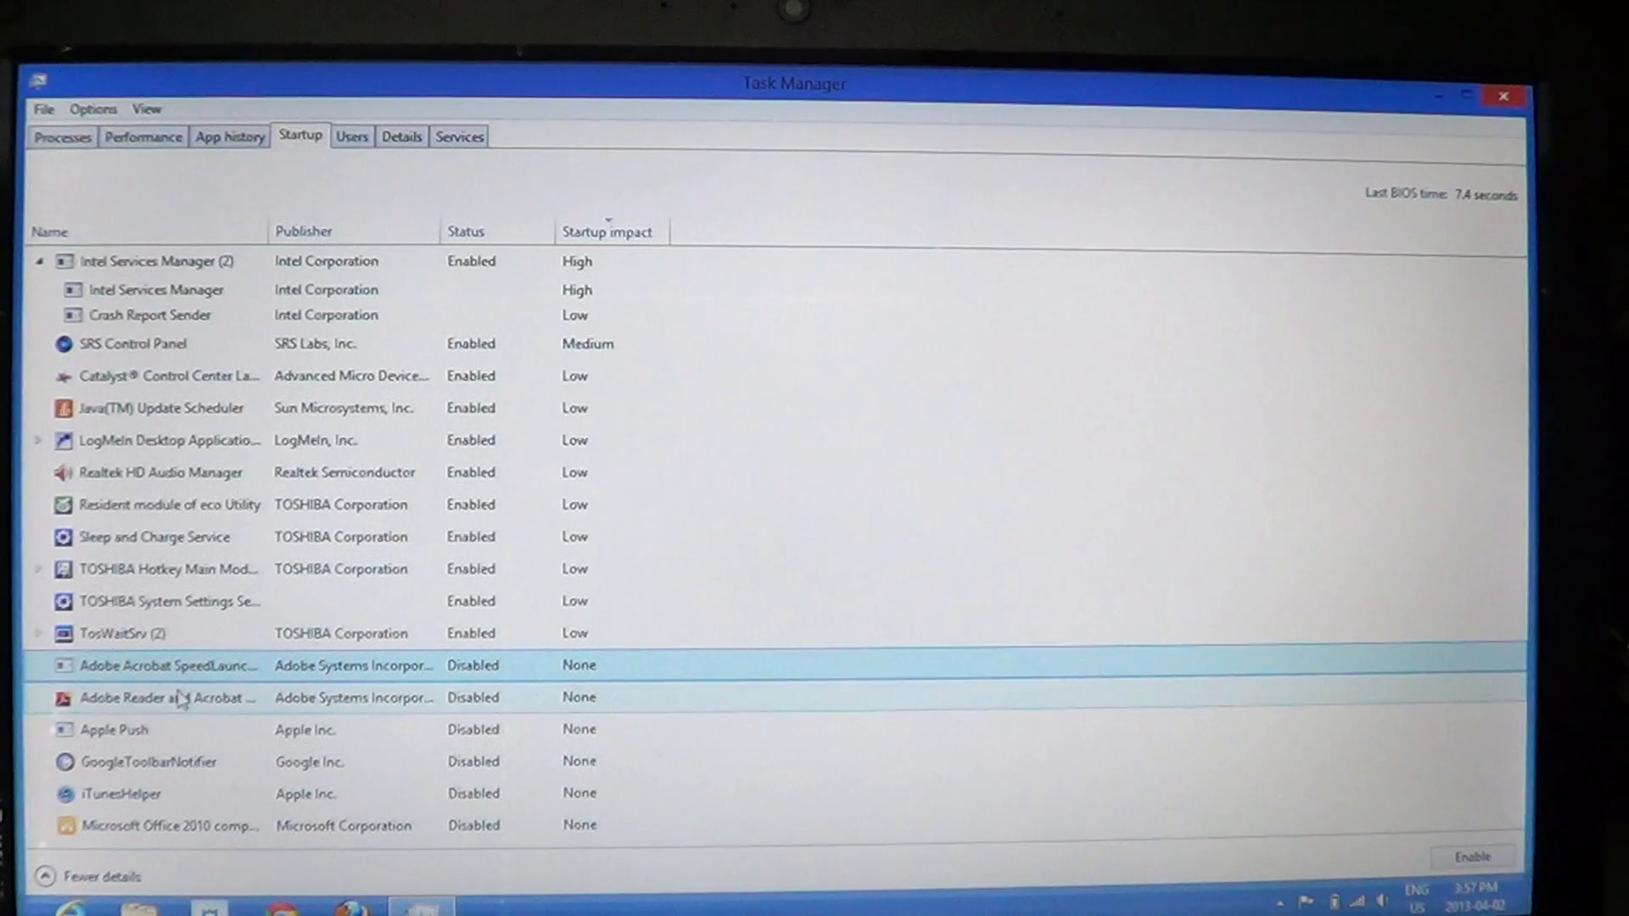
mouse_move(259, 714)
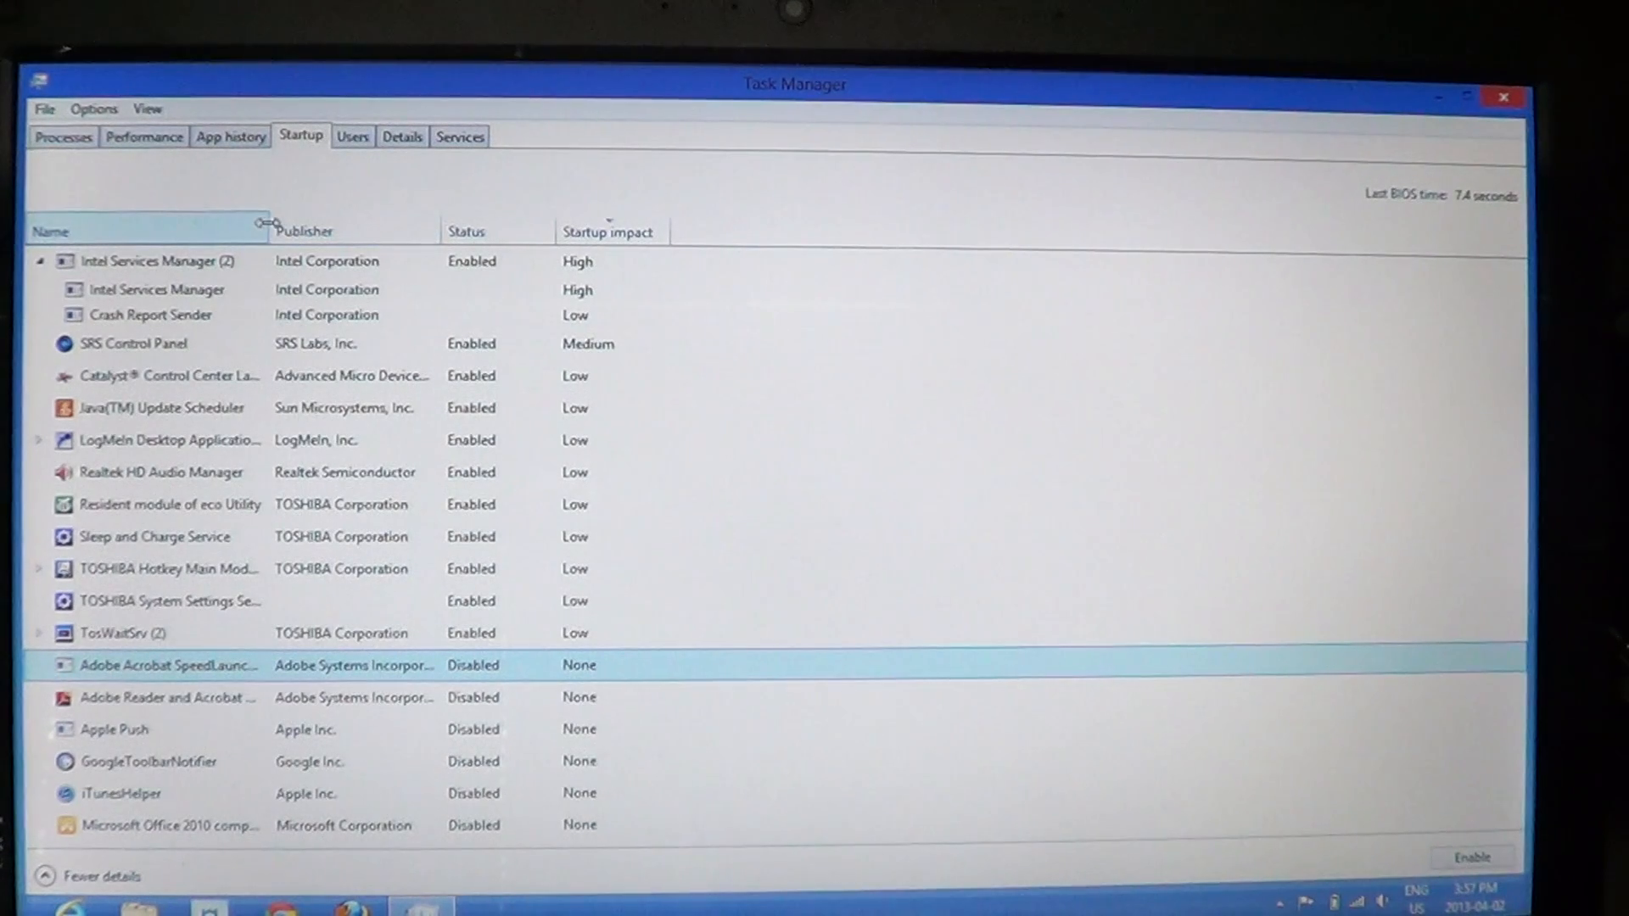
Step: Widen the Name column so full startup entry names are readable
drag(275, 230, 343, 231)
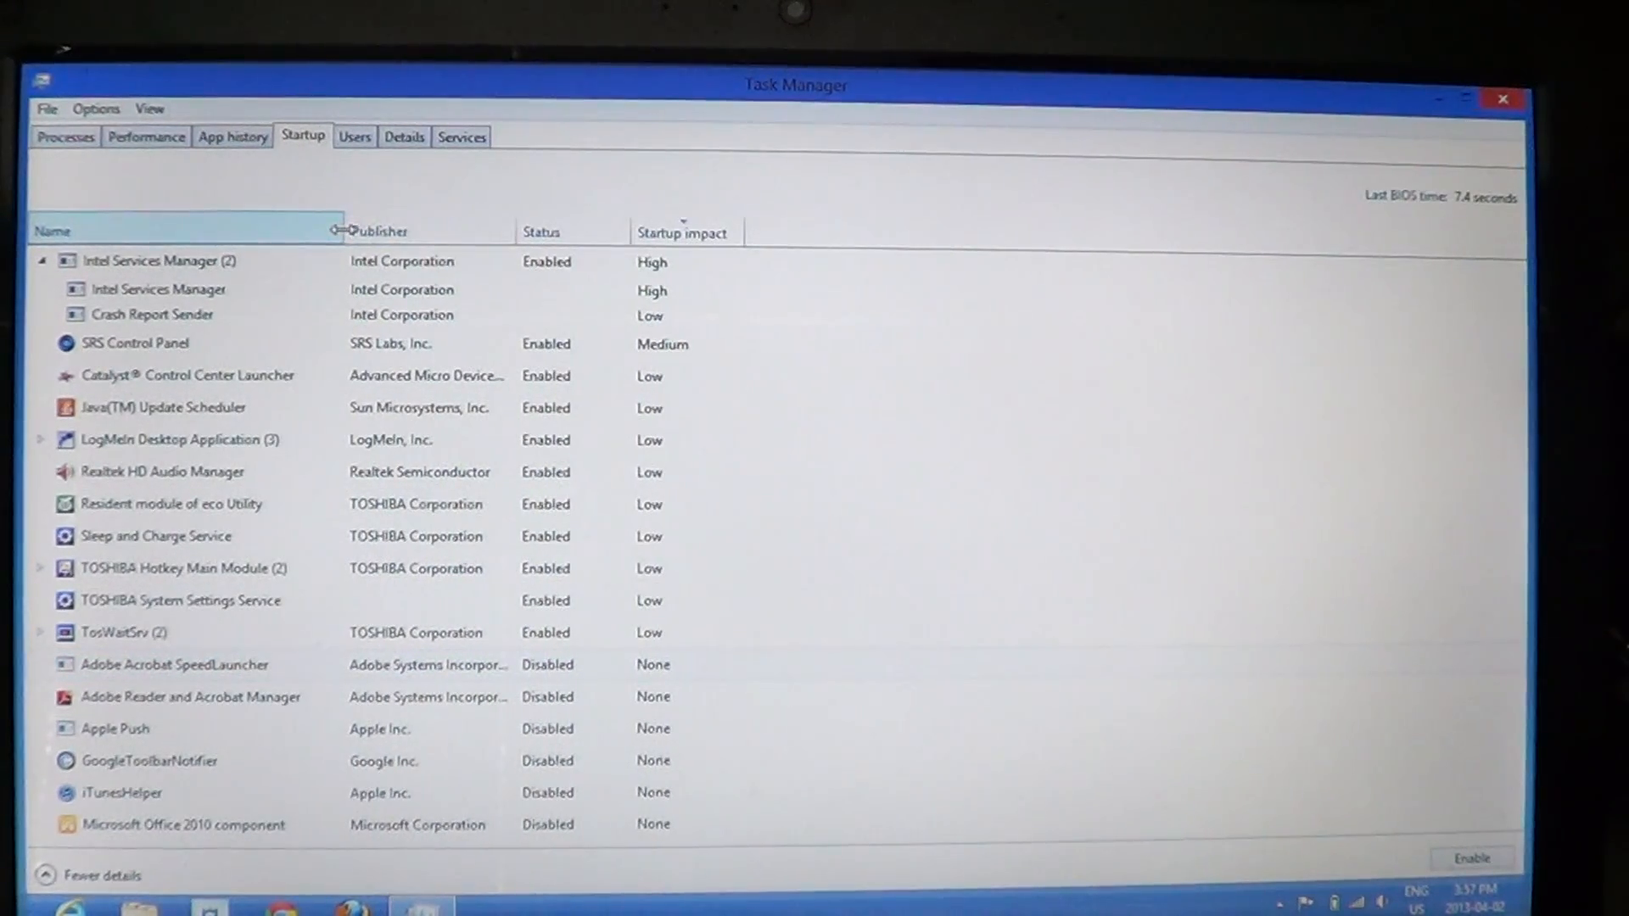
click(122, 633)
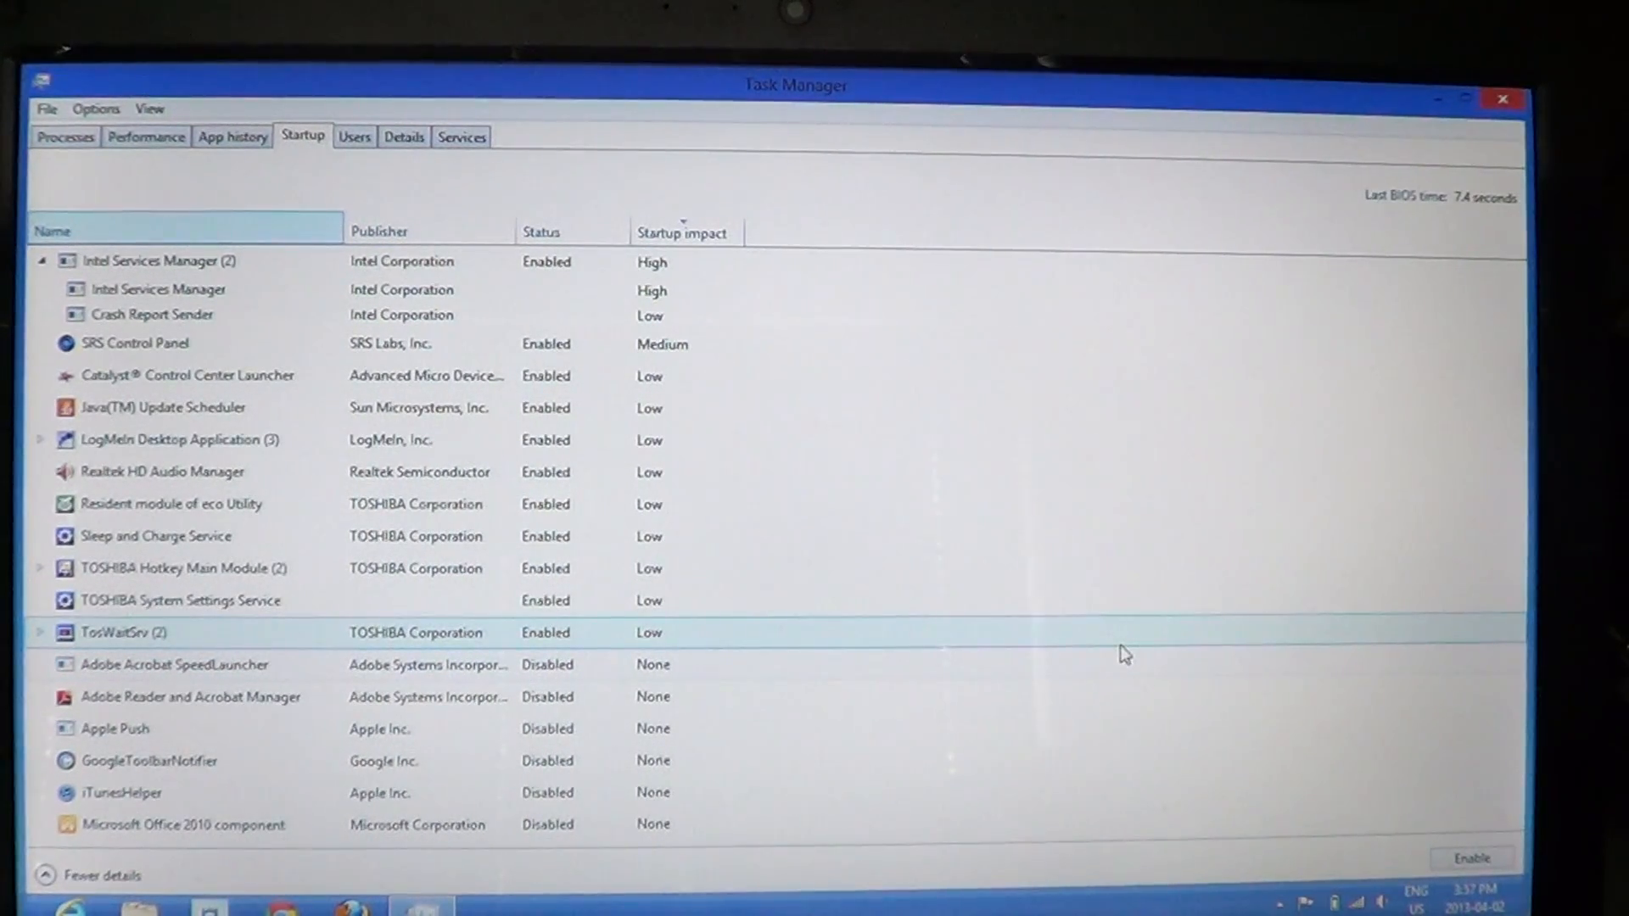